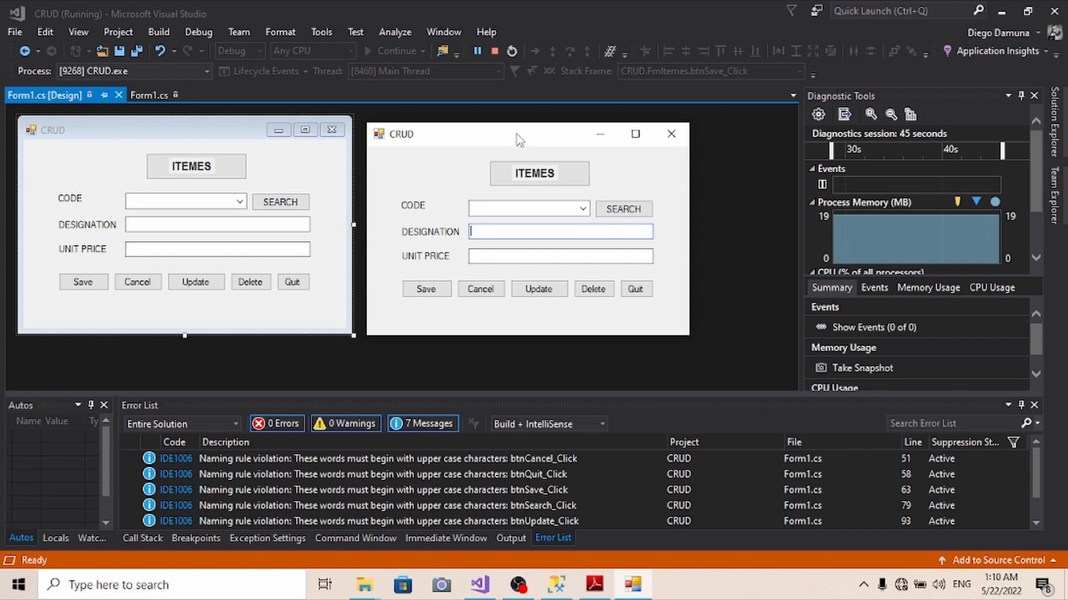
# - Enter item PS, PLASTICS, unit price 50 in the running form and save it
pyautogui.moveTo(519, 134); pyautogui.dragTo(473, 126)
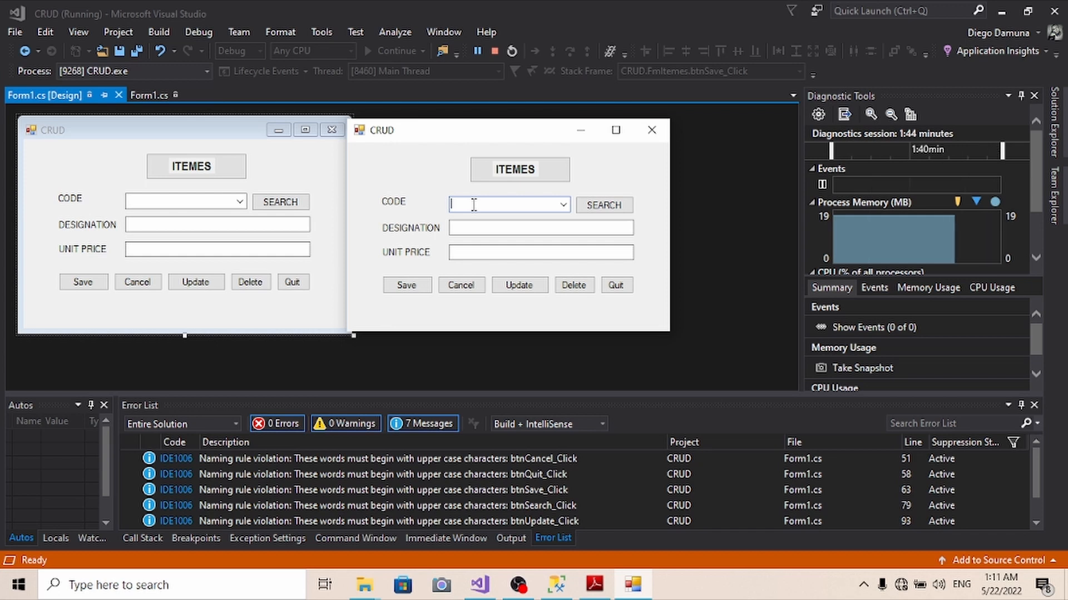
pyautogui.write('PS')
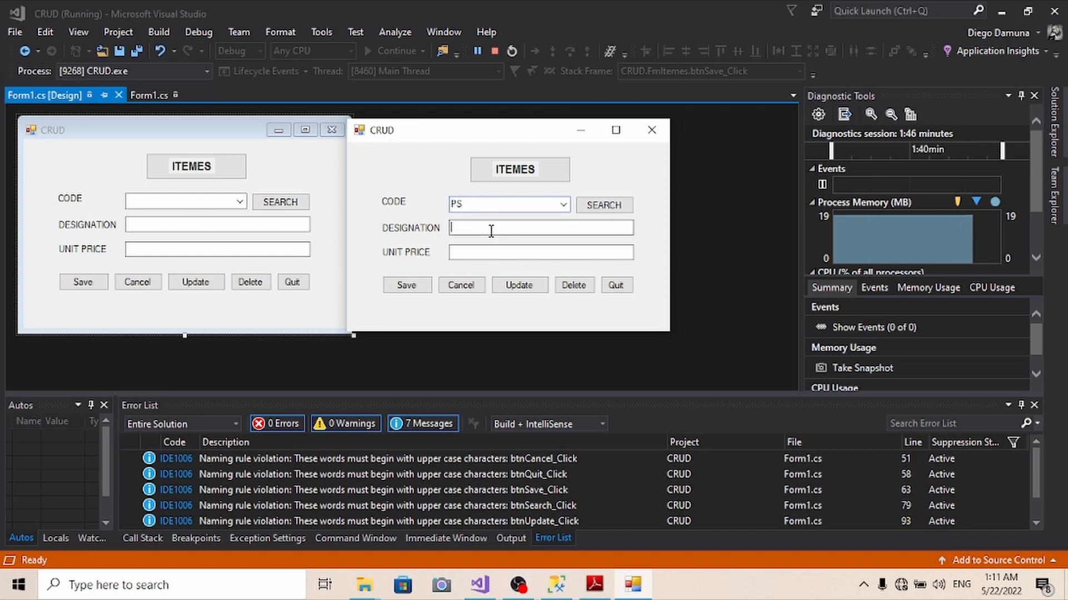
pyautogui.write('PLASTICS')
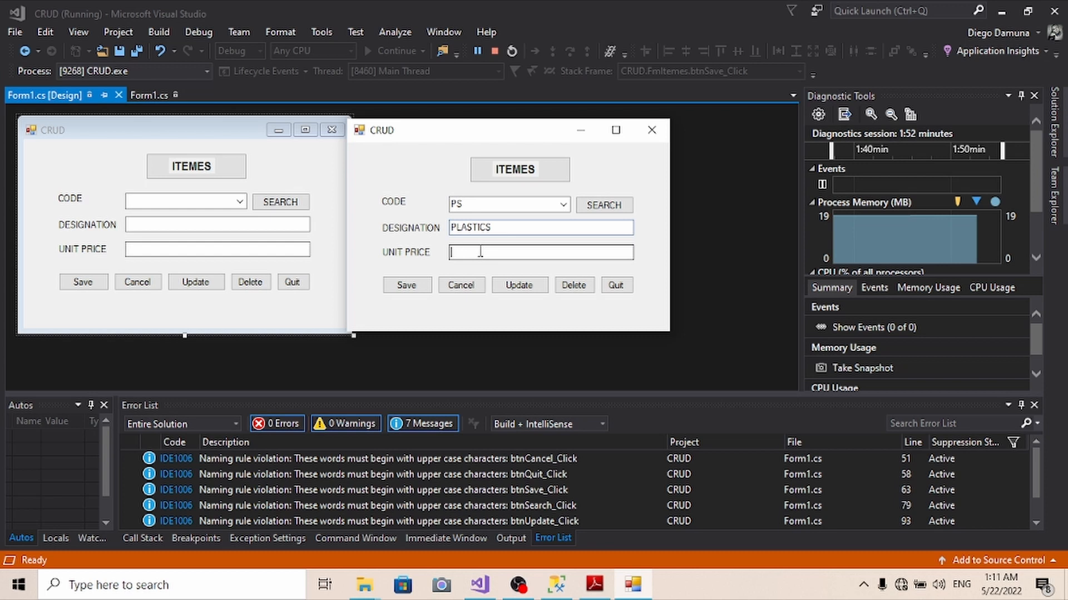
pyautogui.write('50')
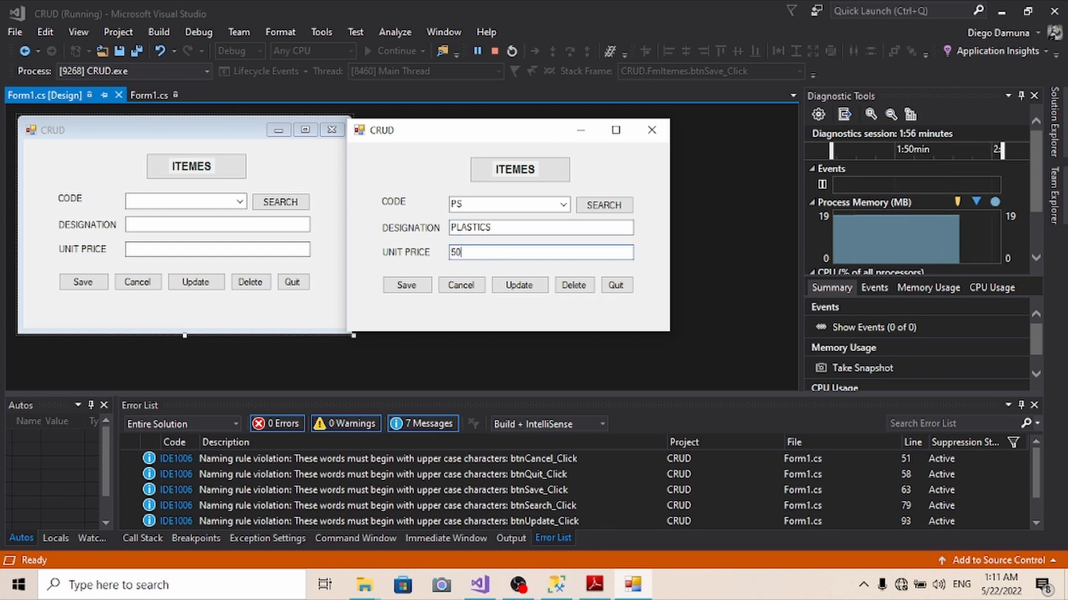
pyautogui.click(406, 284)
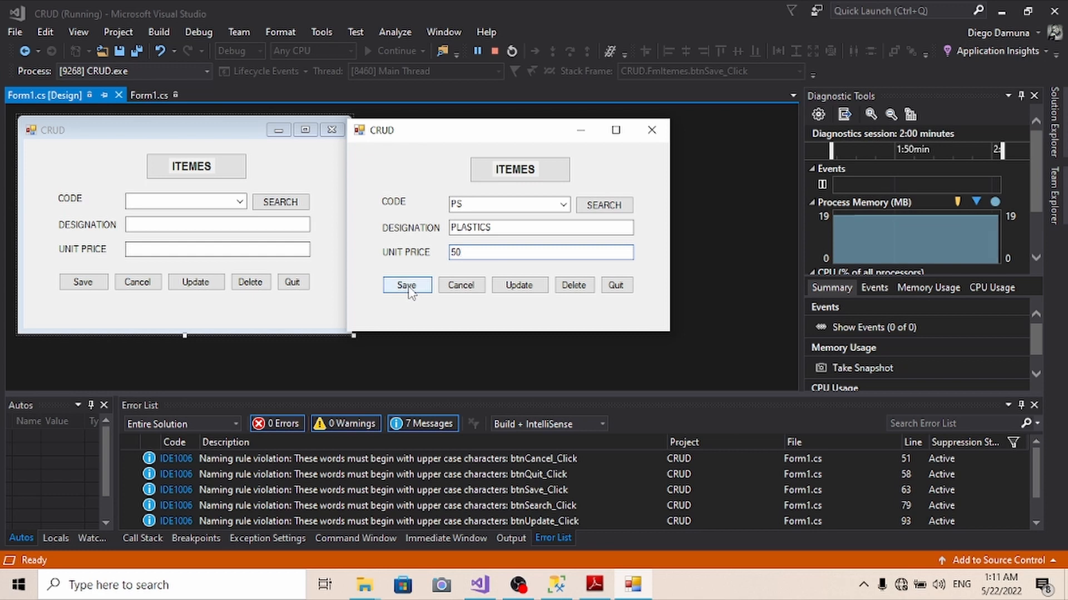
pyautogui.click(406, 284)
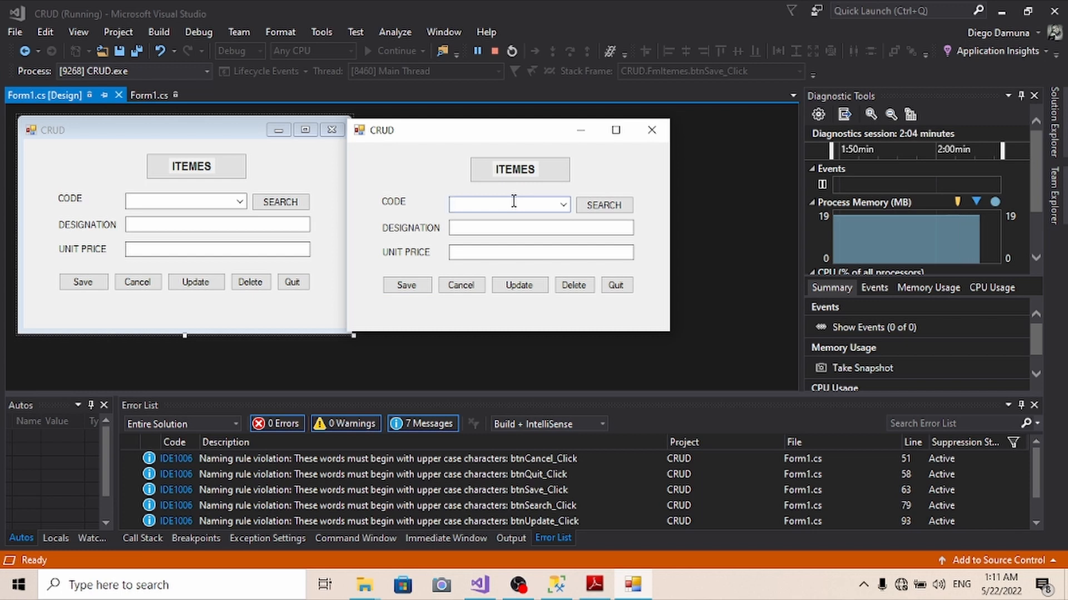
# - Fill in code LT, designation LIGHT and unit price 70R
pyautogui.write('LT')
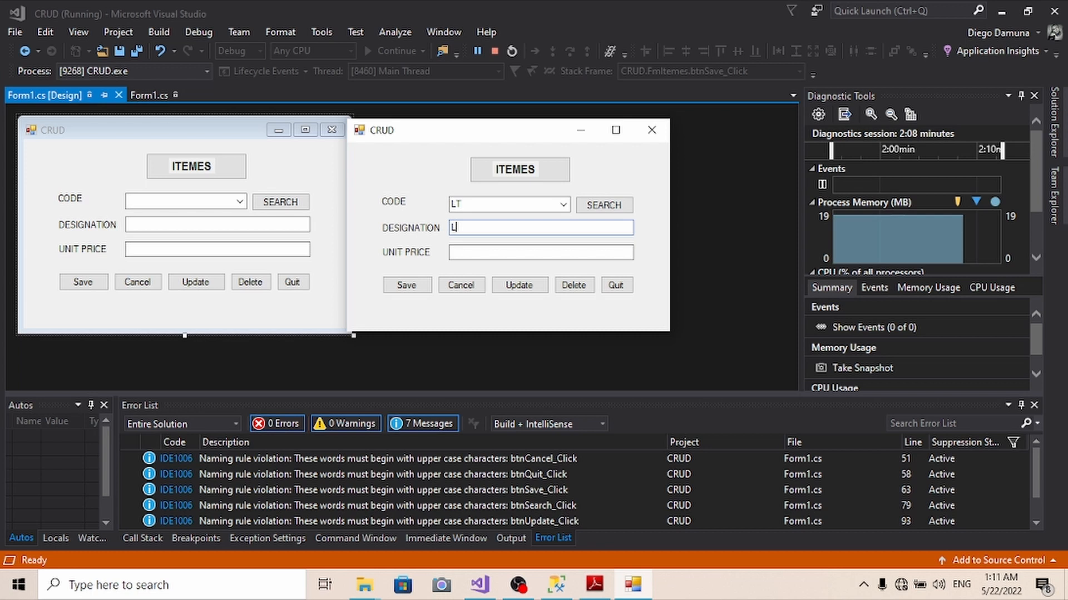
pyautogui.write('HGT')
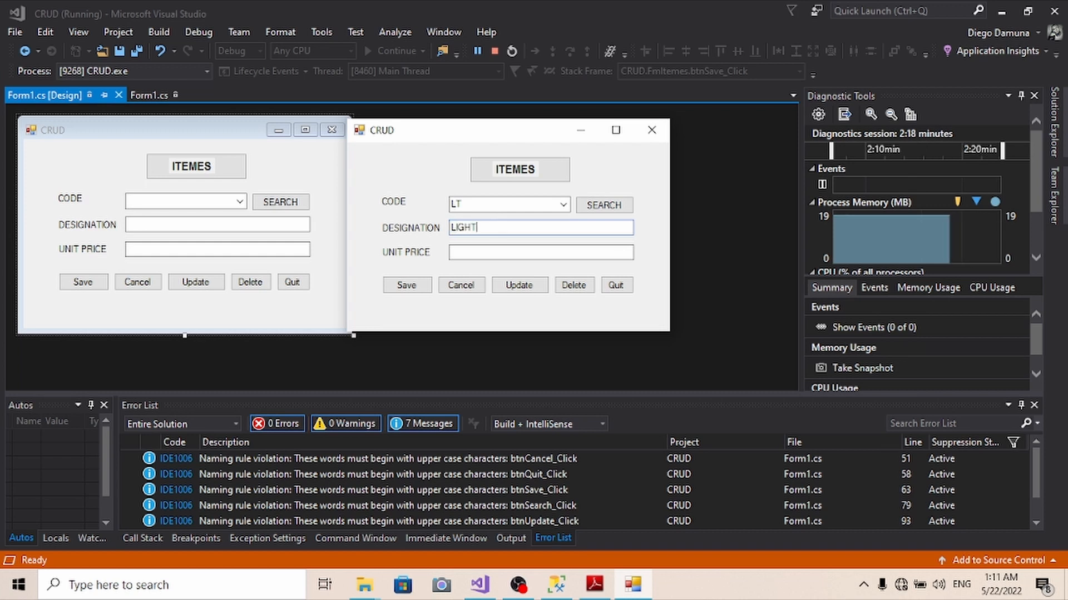
pyautogui.click(540, 252)
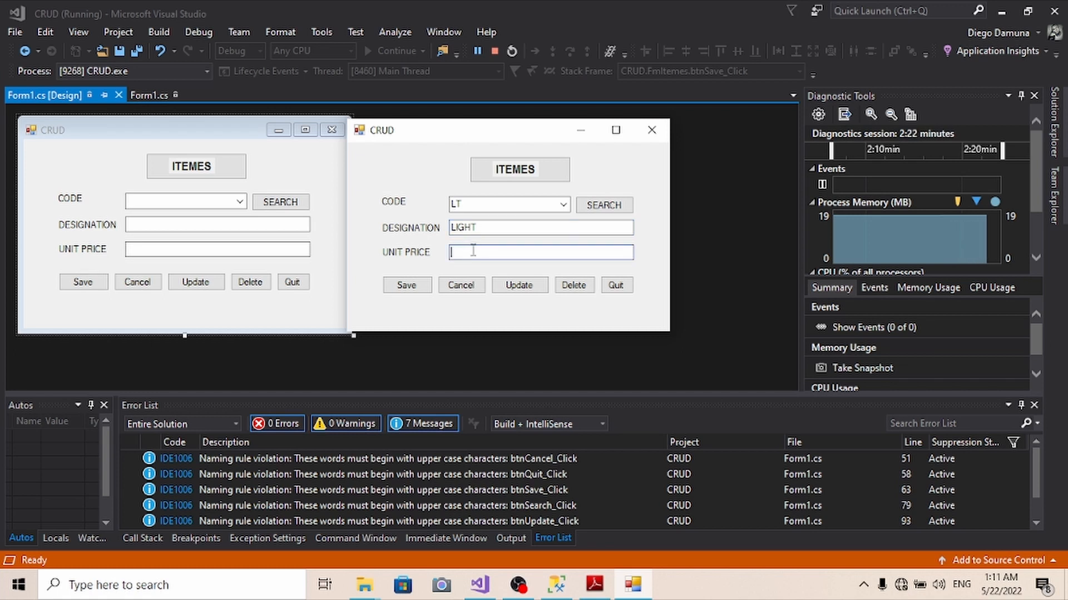
pyautogui.write('2')
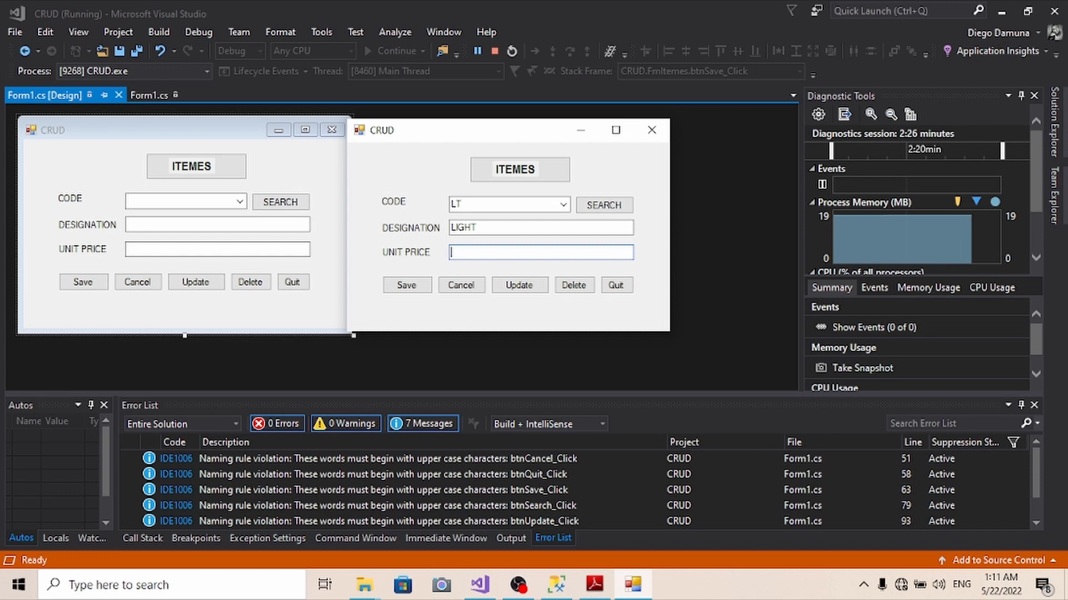
pyautogui.write('70')
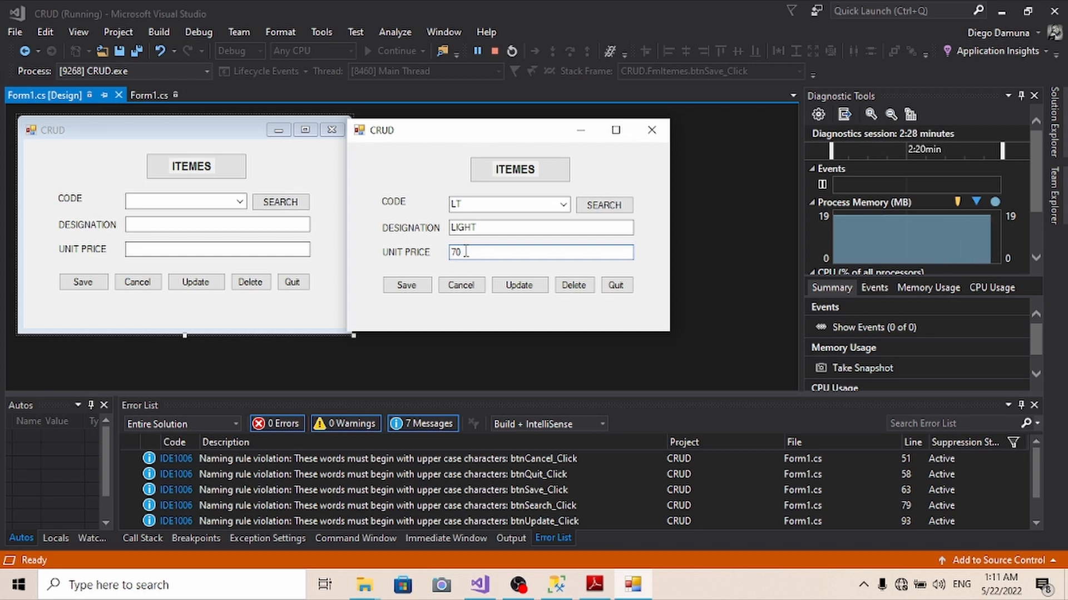
pyautogui.write('R')
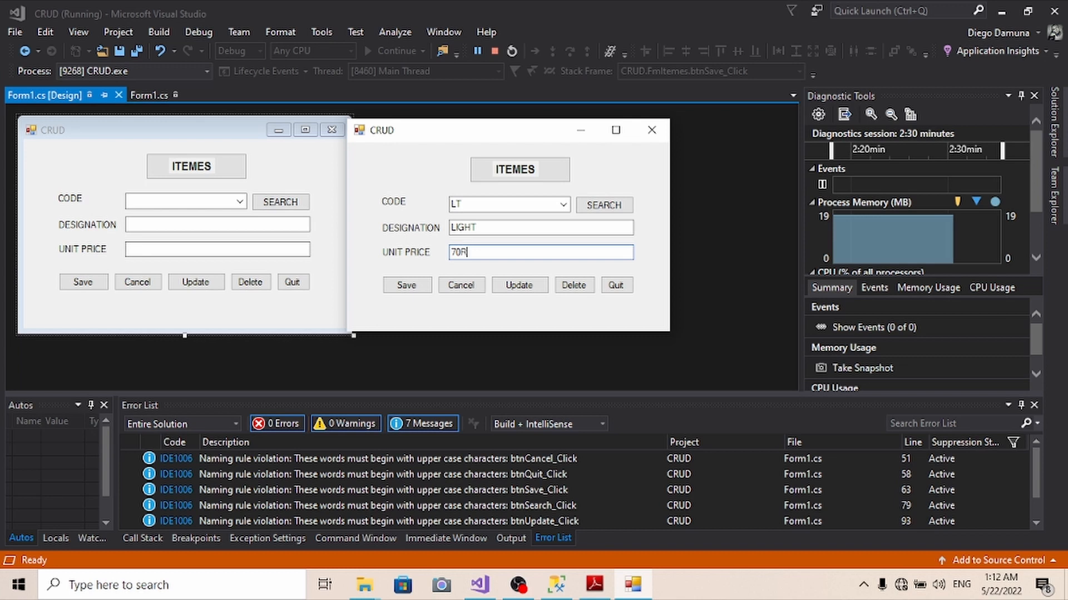
pyautogui.press('BackSpace')
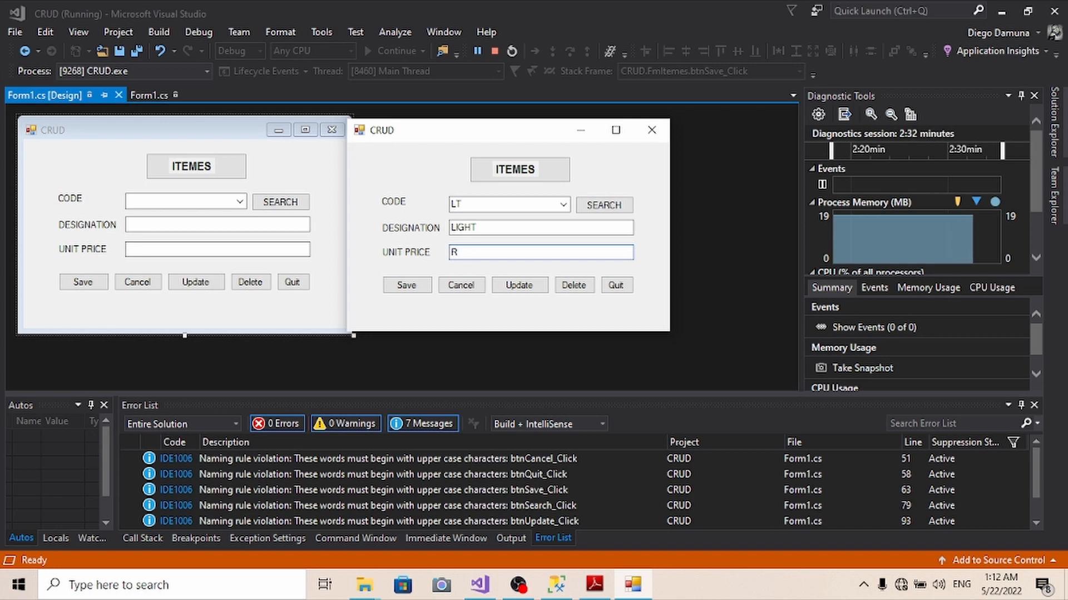
pyautogui.write('70')
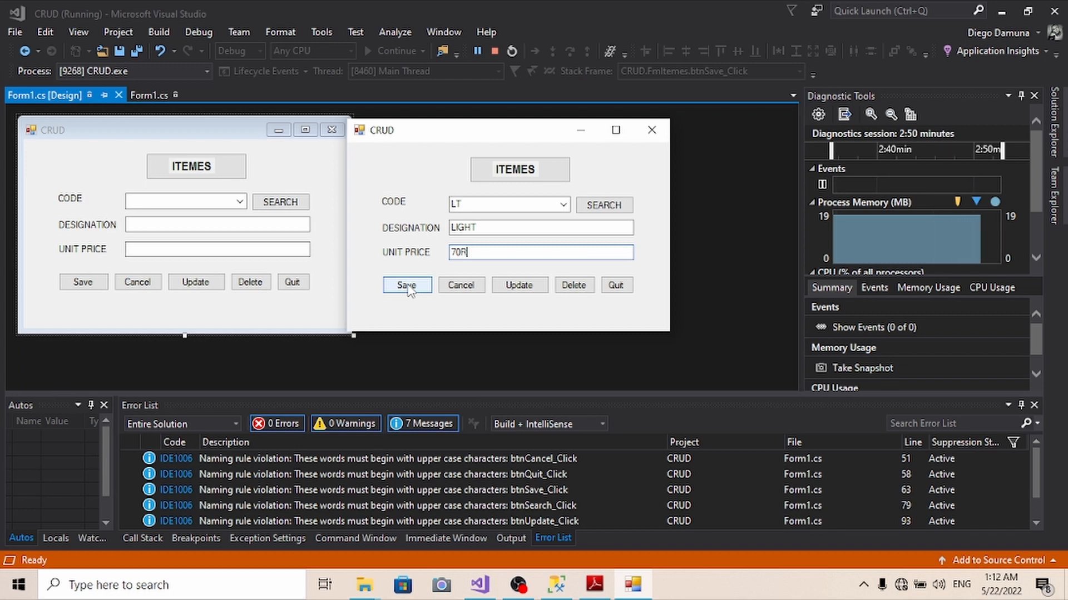
# - Save the LT item, triggering the SqlException converting '70R' to int
pyautogui.click(406, 284)
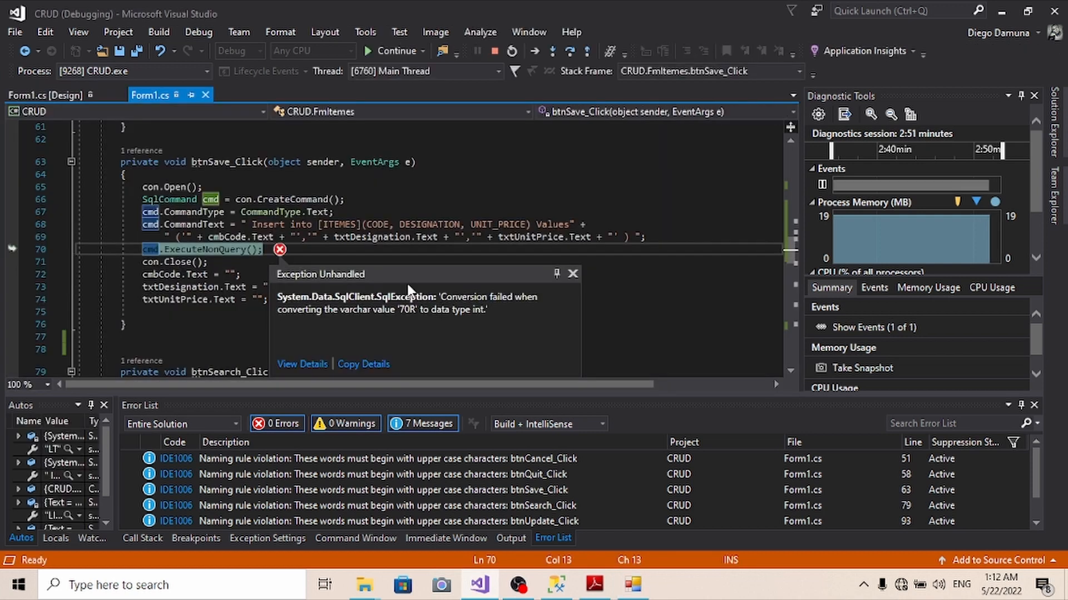
pyautogui.moveTo(449, 281)
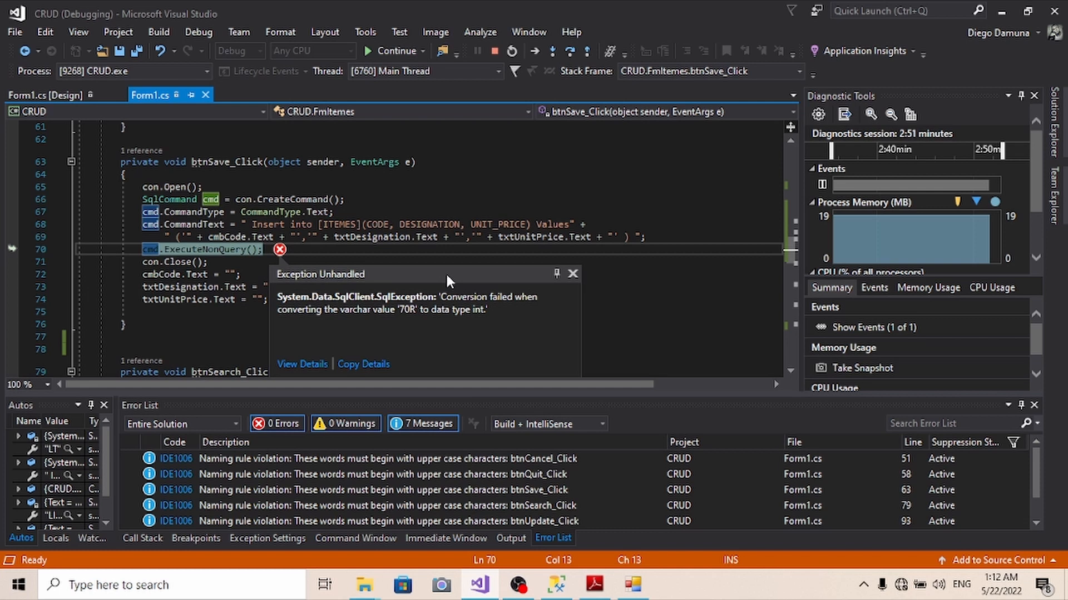
pyautogui.moveTo(446, 273); pyautogui.dragTo(454, 254)
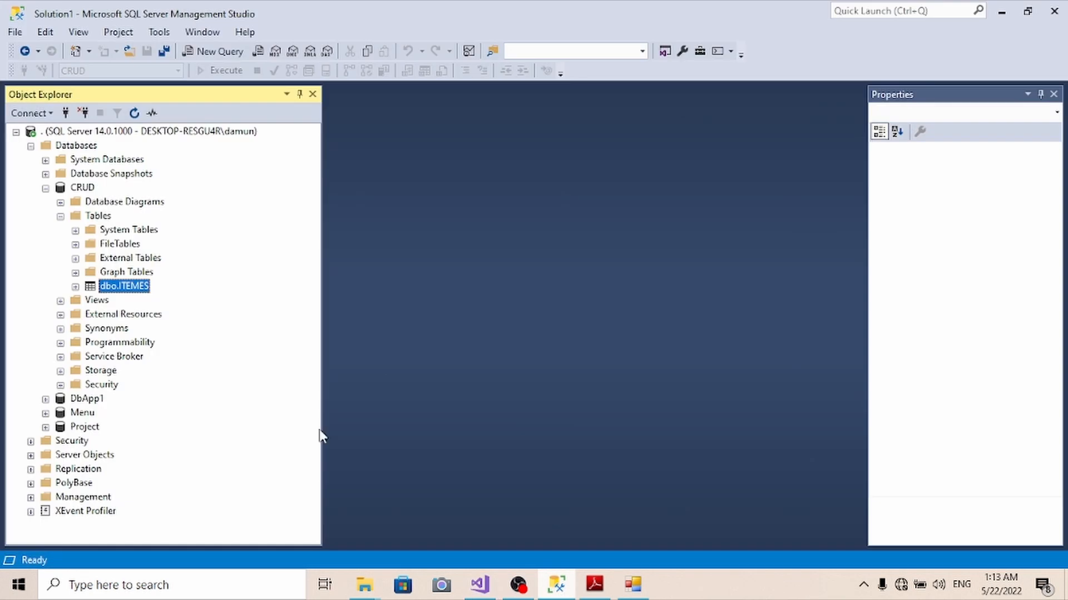
pyautogui.moveTo(220, 321)
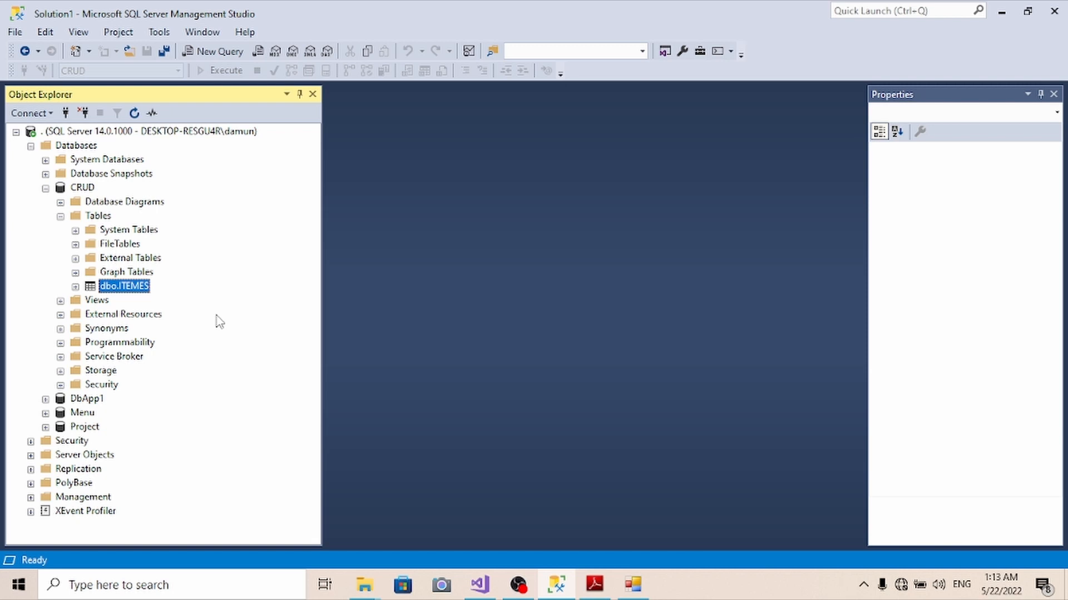
pyautogui.moveTo(186, 311)
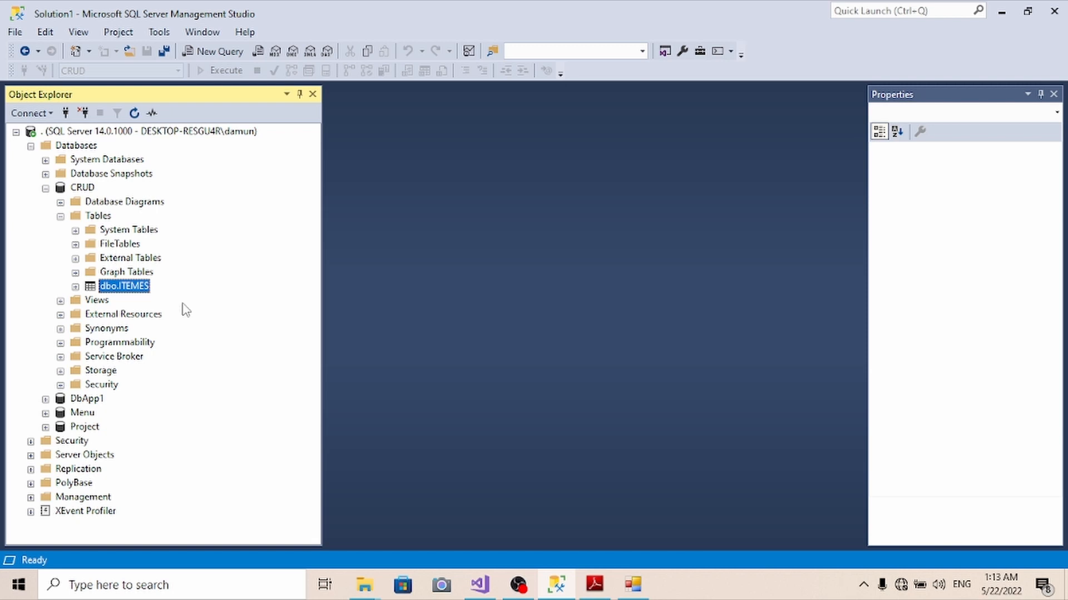
# - Run Select Top 1000 Rows on dbo.ITEMES under the CRUD database
pyautogui.click(82, 187)
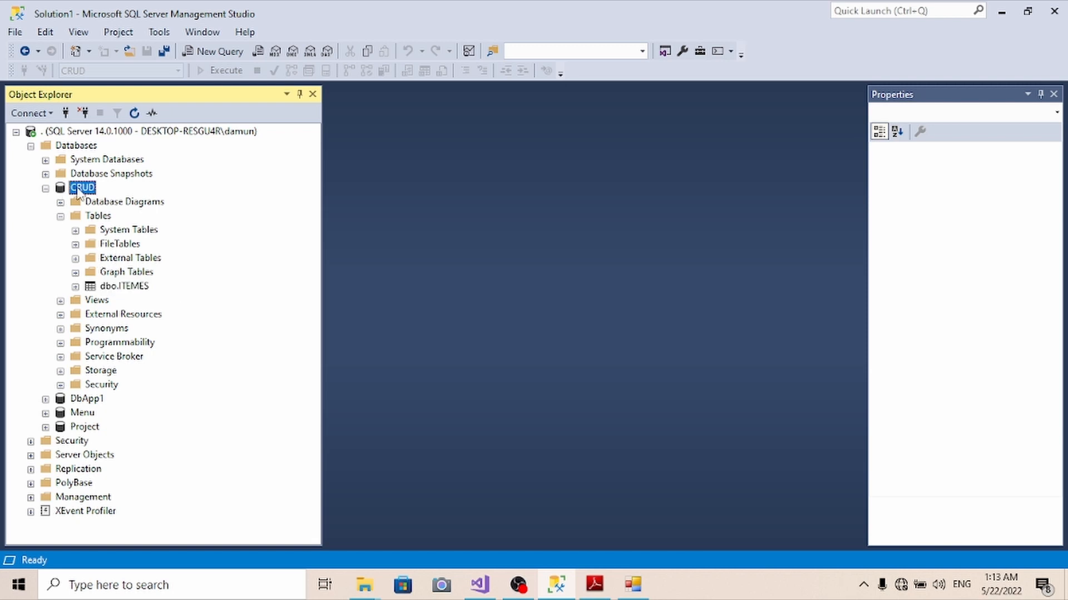
pyautogui.click(125, 286)
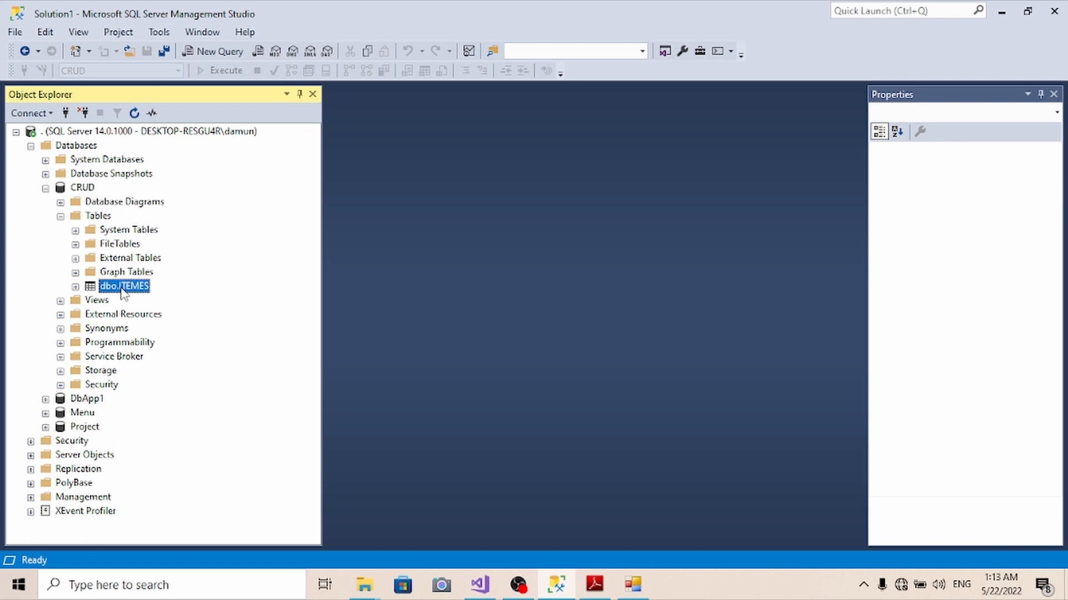
pyautogui.rightClick(124, 286)
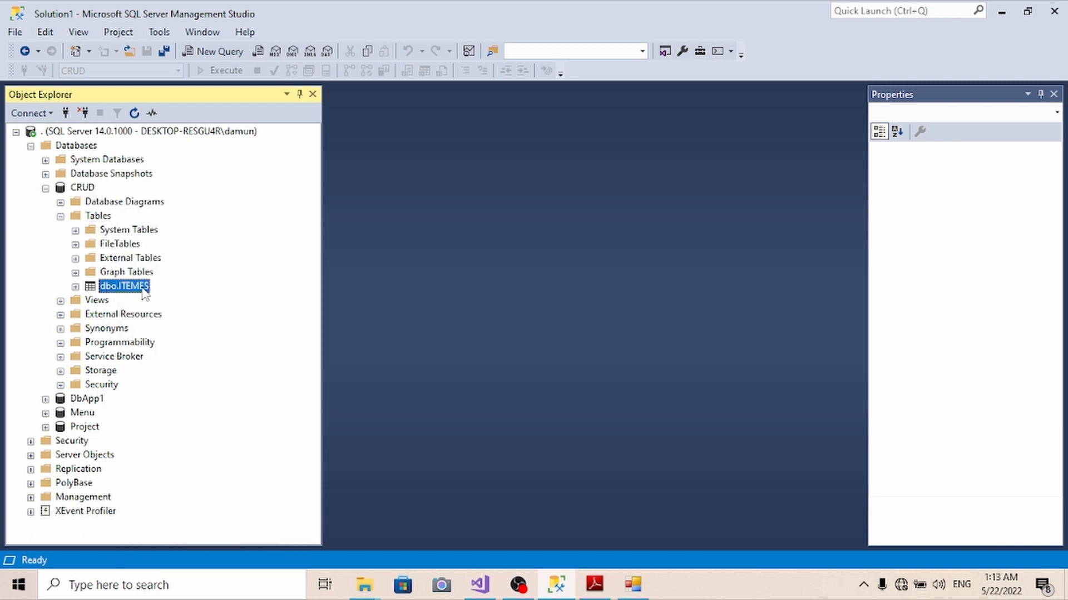
pyautogui.rightClick(123, 286)
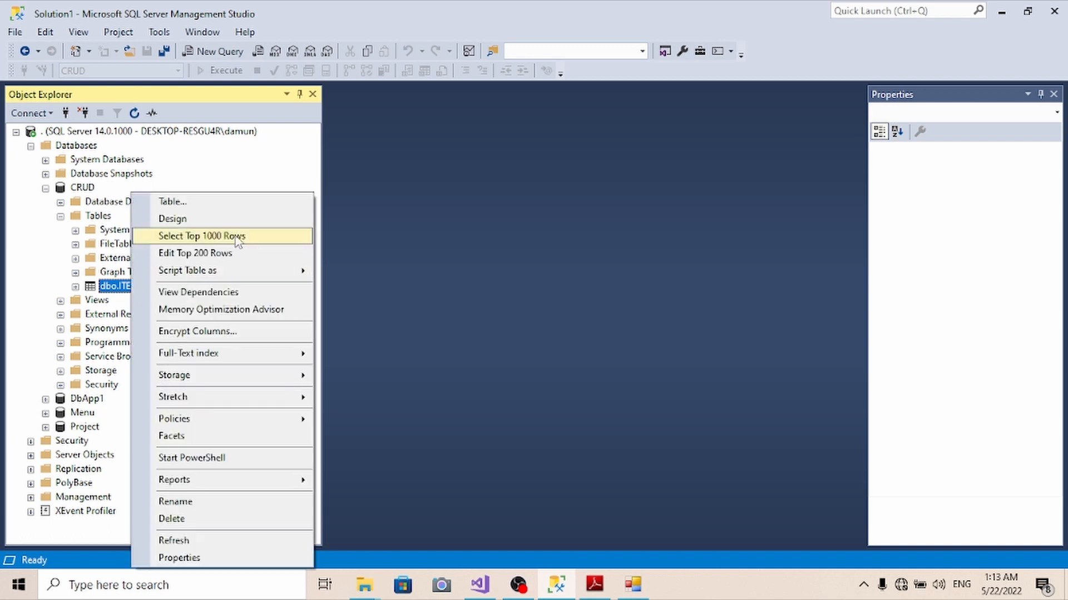
pyautogui.click(202, 235)
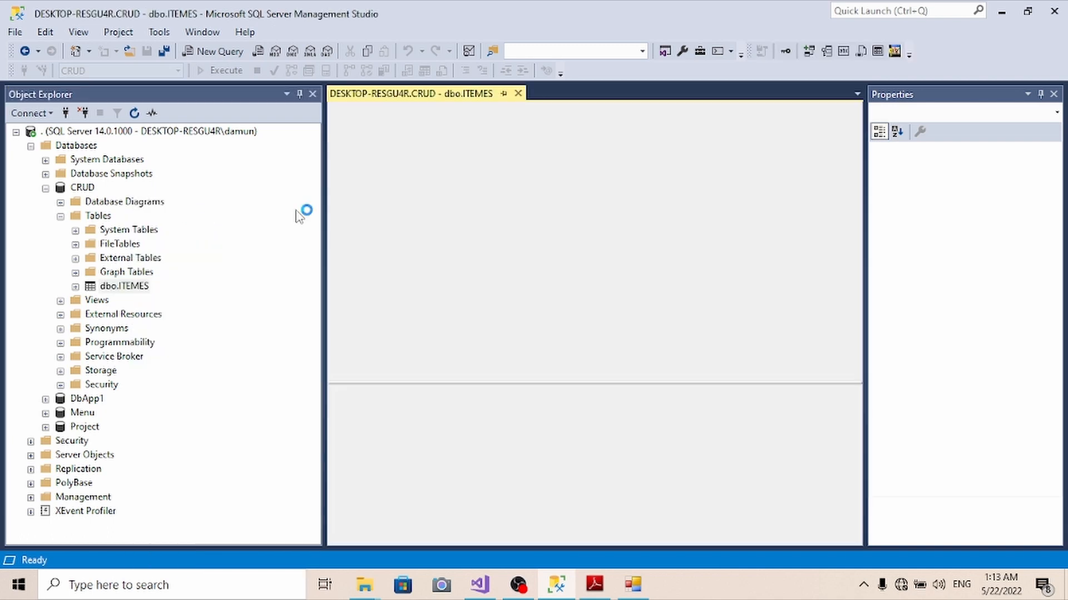
pyautogui.doubleClick(124, 286)
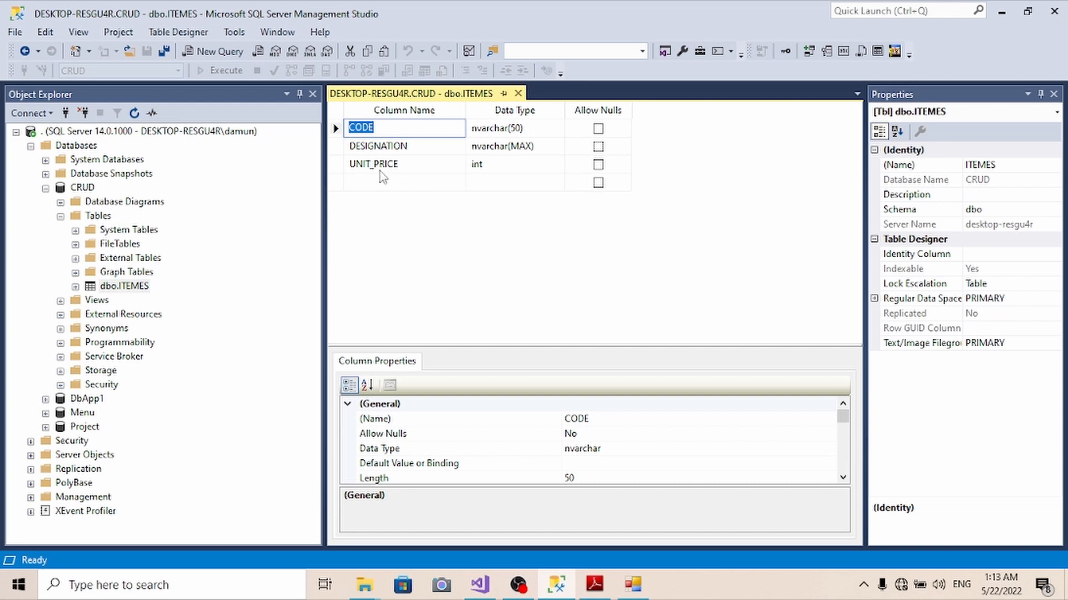
pyautogui.click(372, 164)
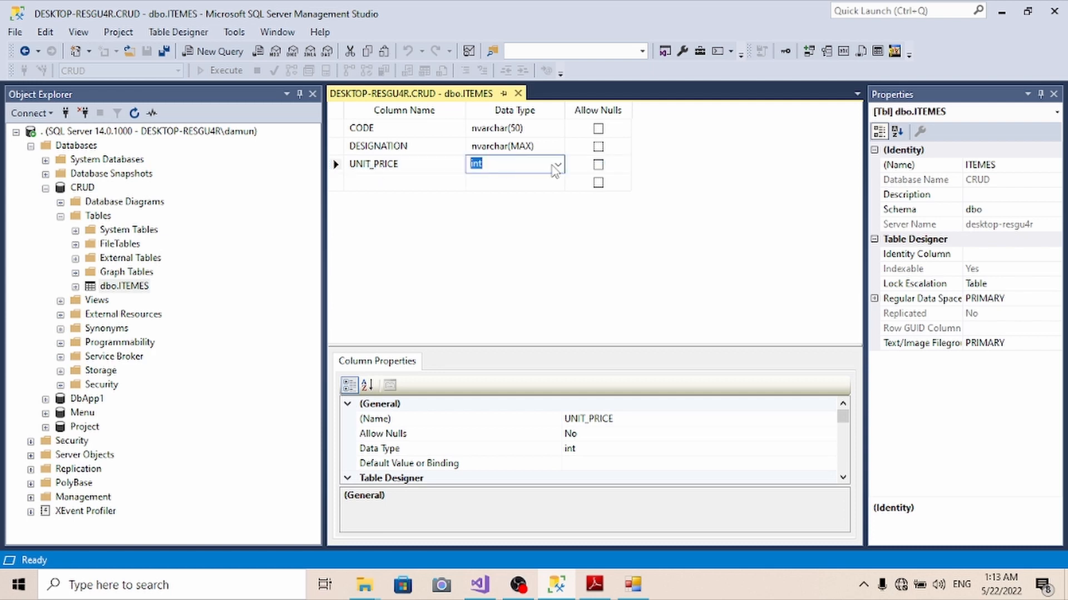
pyautogui.click(557, 164)
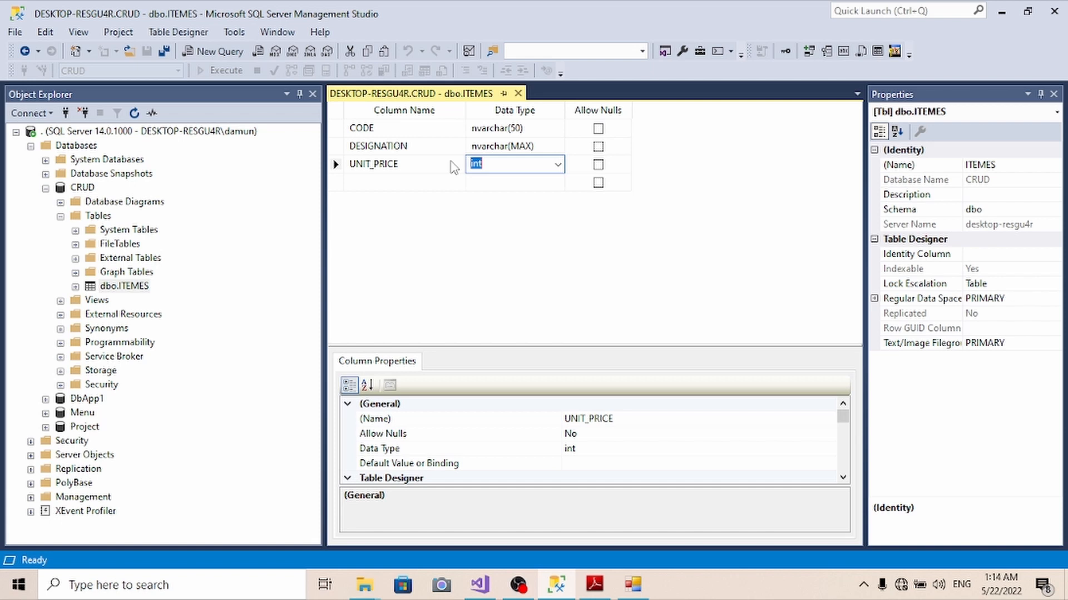
pyautogui.click(402, 163)
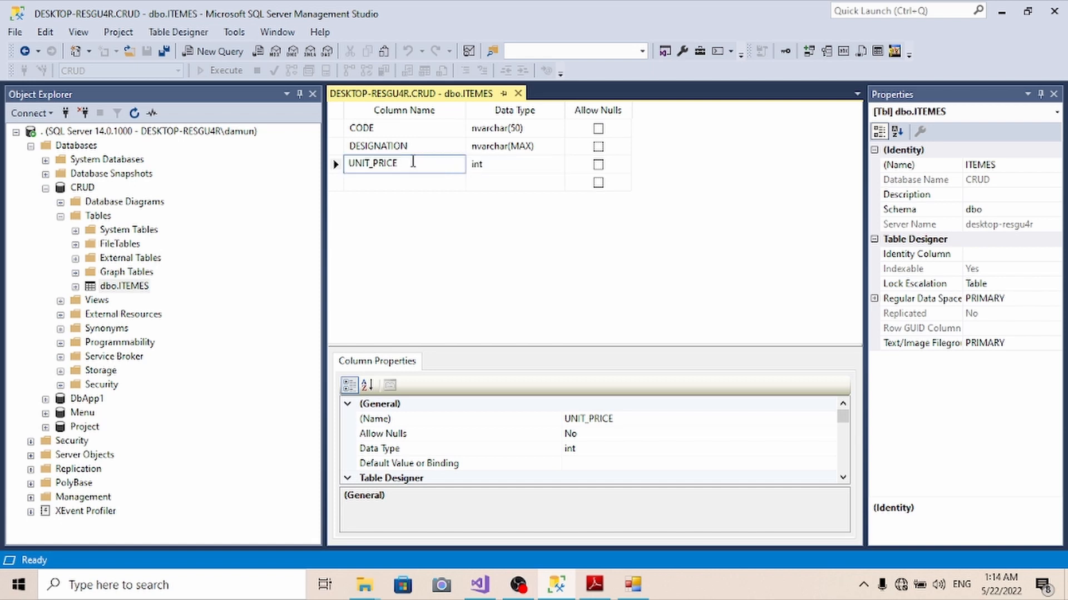
pyautogui.moveTo(487, 172)
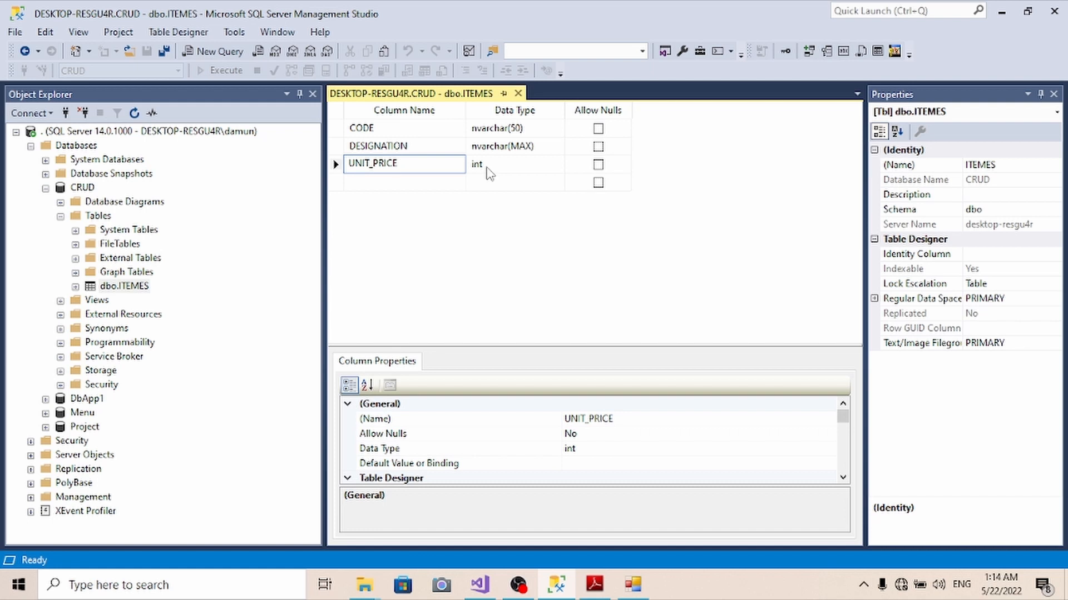
pyautogui.click(335, 163)
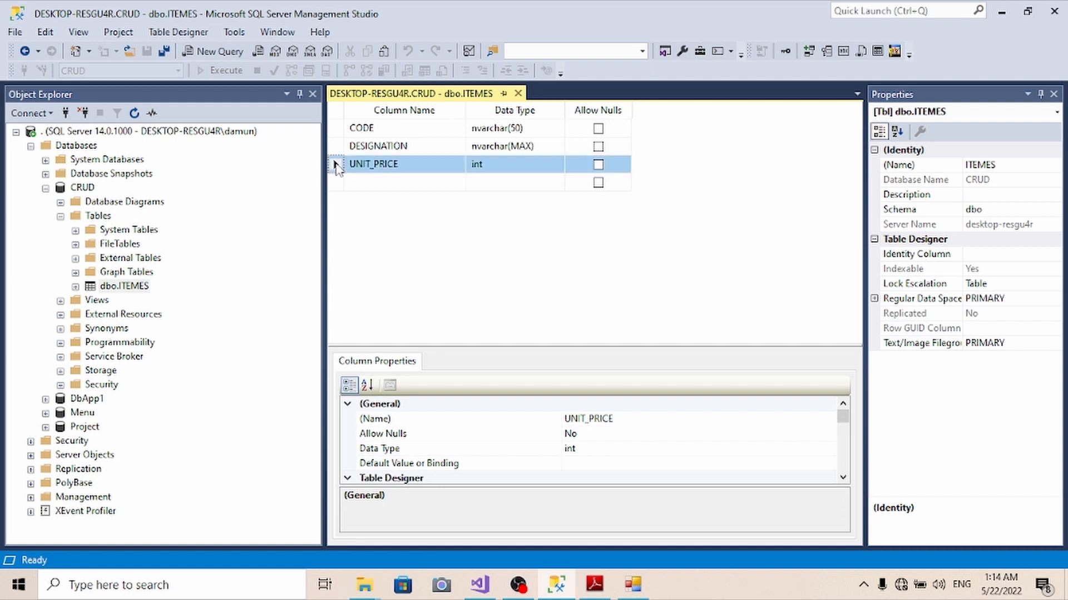
pyautogui.click(630, 584)
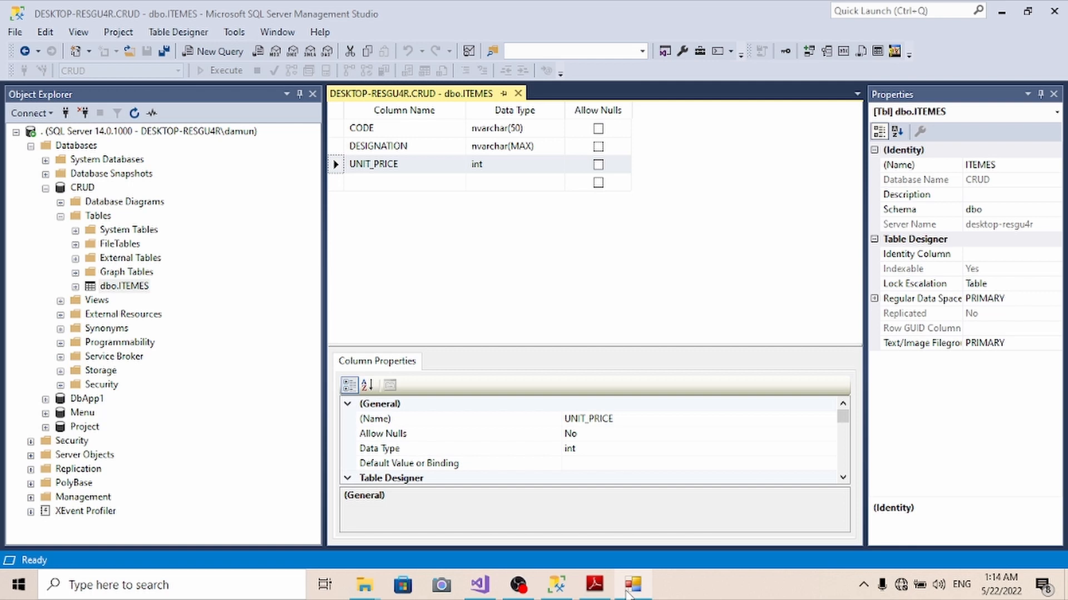
pyautogui.moveTo(1001, 12)
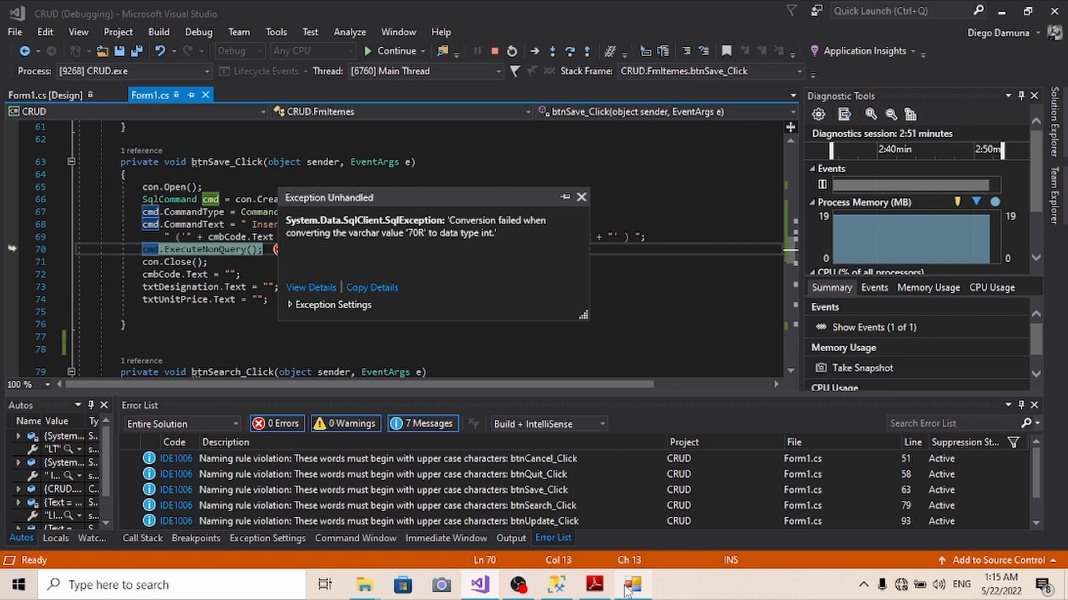
pyautogui.moveTo(385, 200)
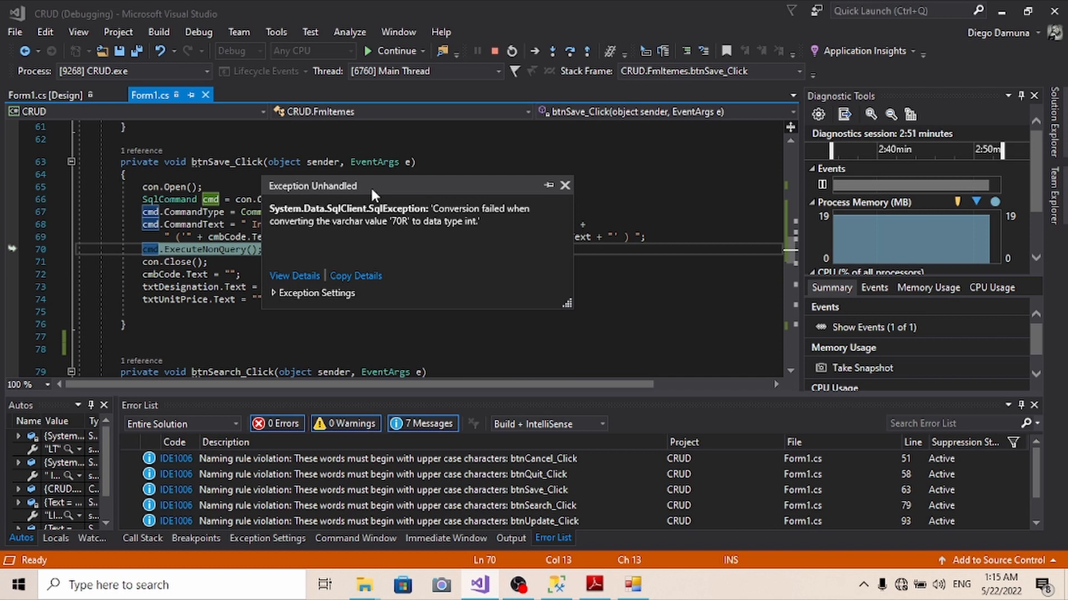
# - Move the '70R' exception popup aside and stop debugging
pyautogui.moveTo(373, 185); pyautogui.dragTo(443, 173)
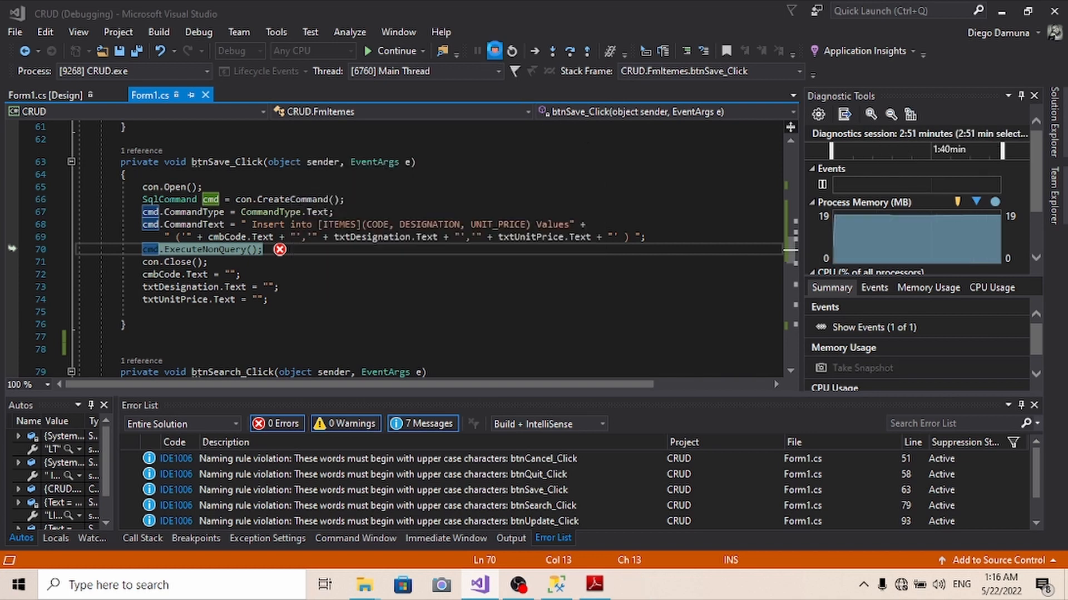
pyautogui.click(476, 50)
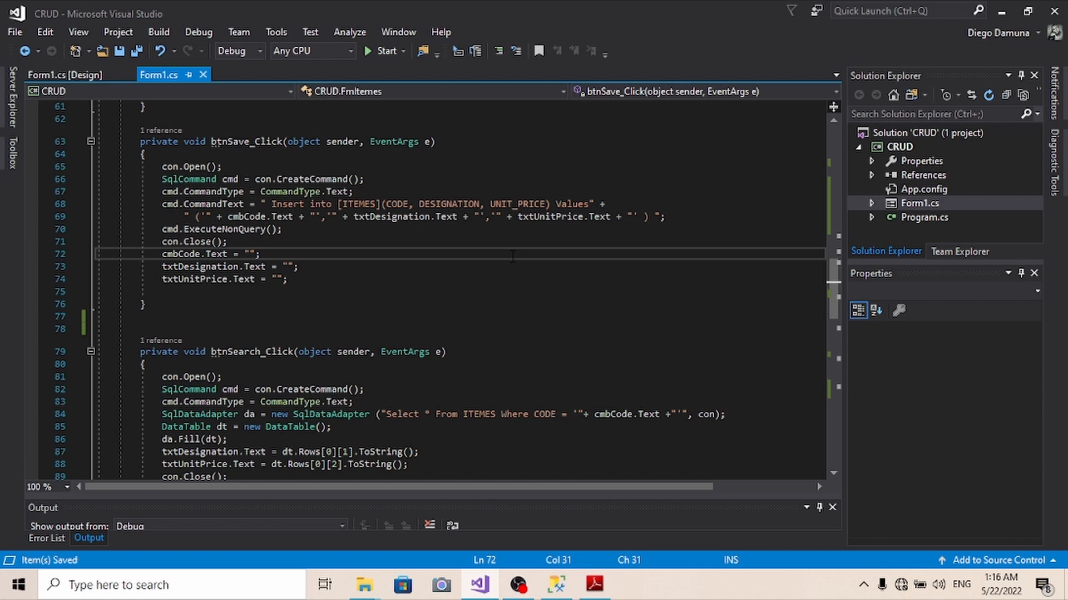
# - Open Form1.cs [Design], select txtUnitPrice and check UNIT_PRICE's int type in SSMS
pyautogui.click(64, 75)
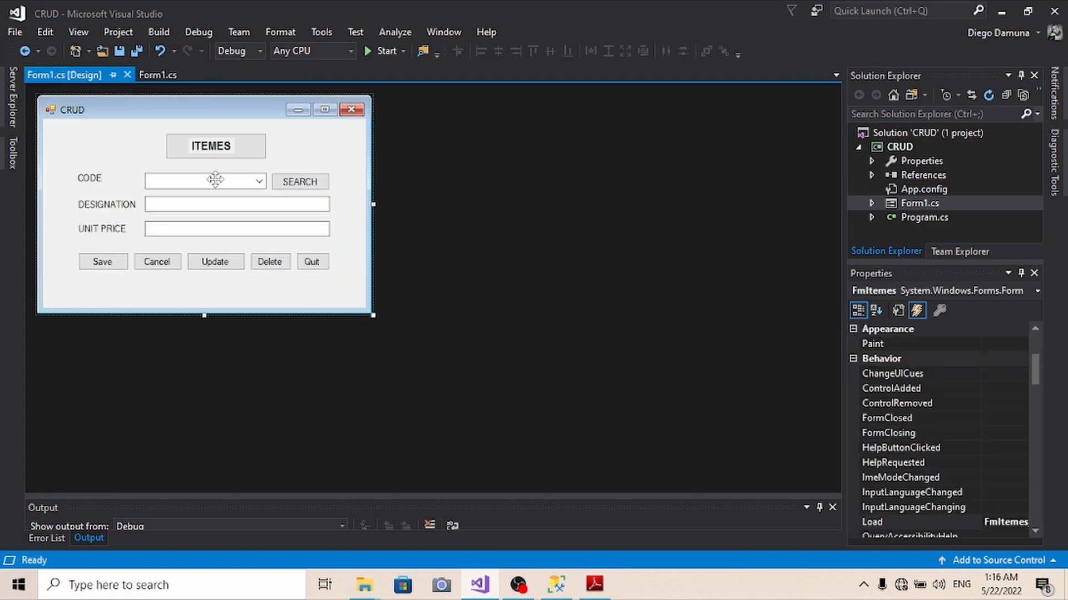
pyautogui.moveTo(201, 249)
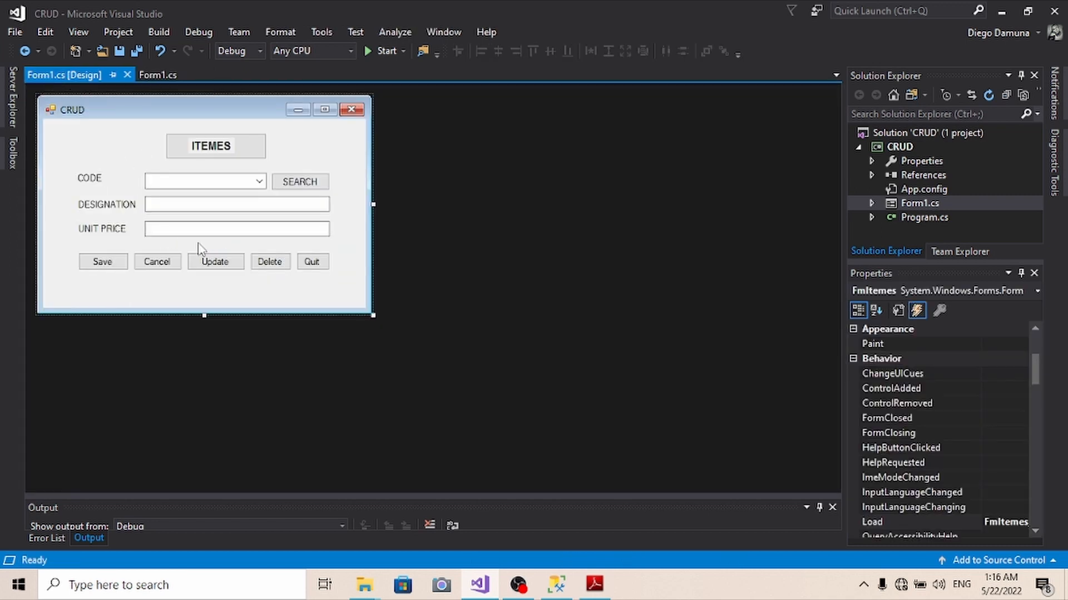
pyautogui.click(236, 228)
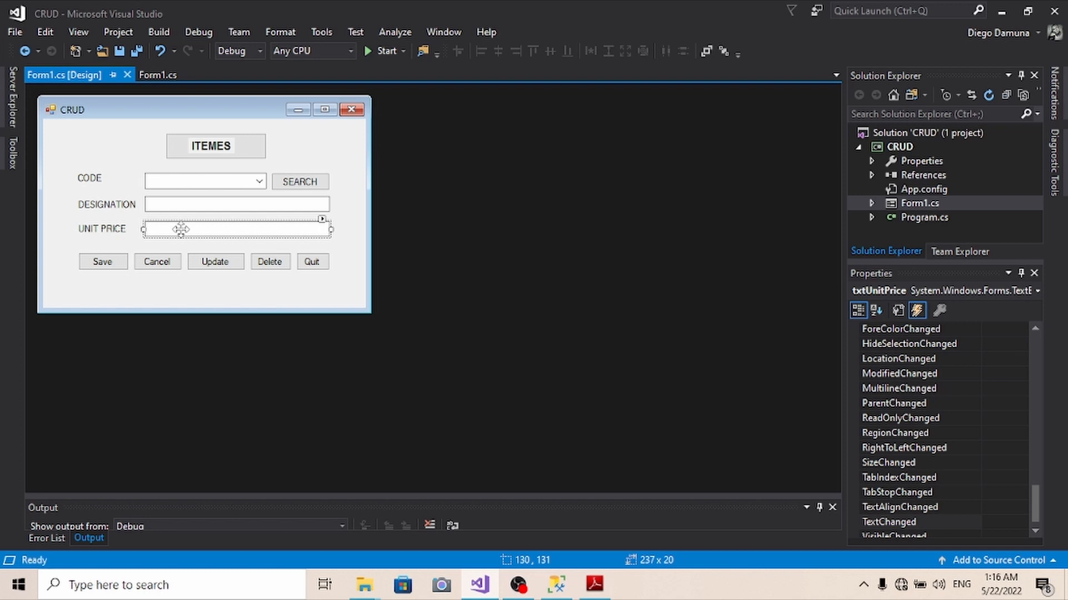
pyautogui.moveTo(206, 230)
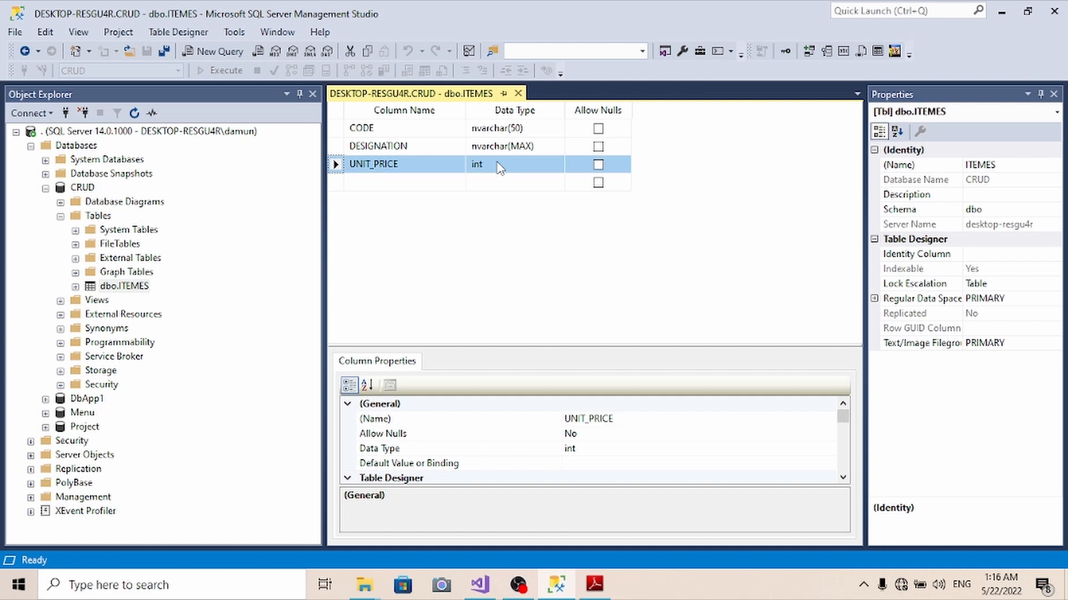
pyautogui.click(511, 164)
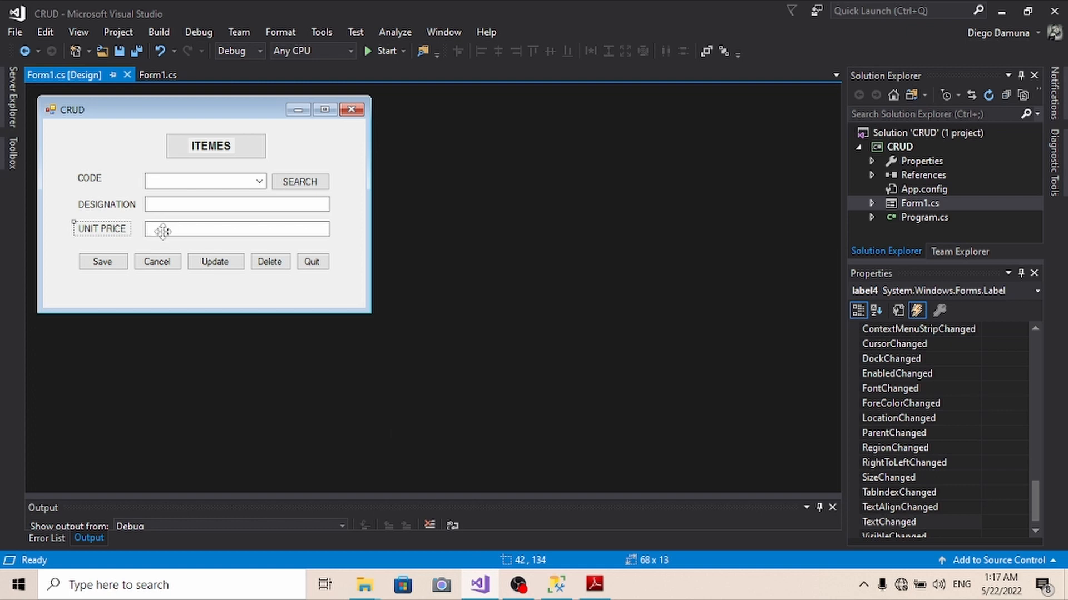
# - Reselect the txtUnitPrice text box and bring up its context menu
pyautogui.click(237, 228)
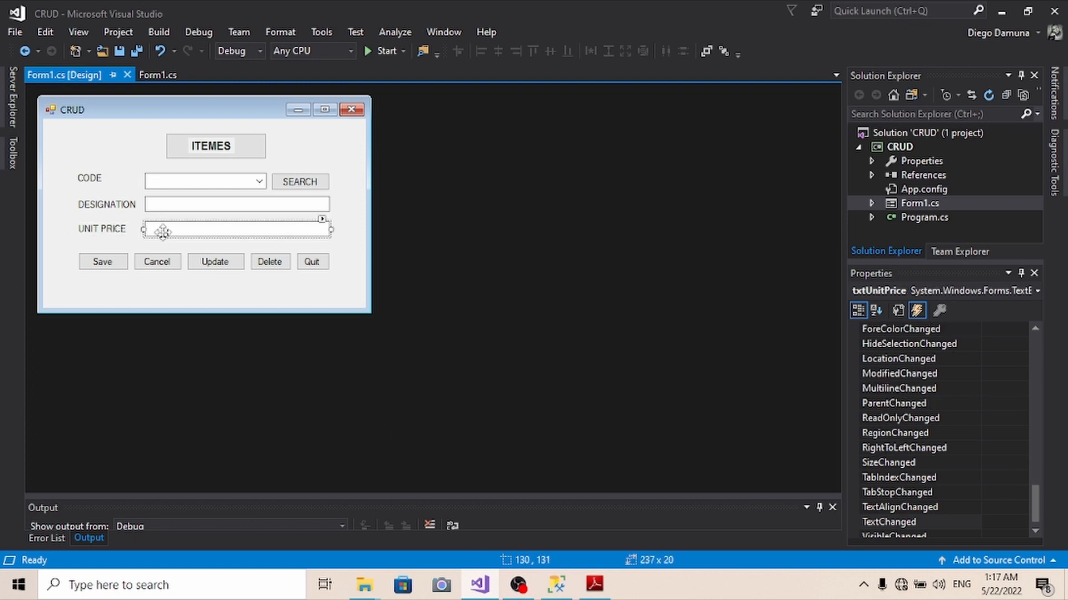
pyautogui.moveTo(111, 151)
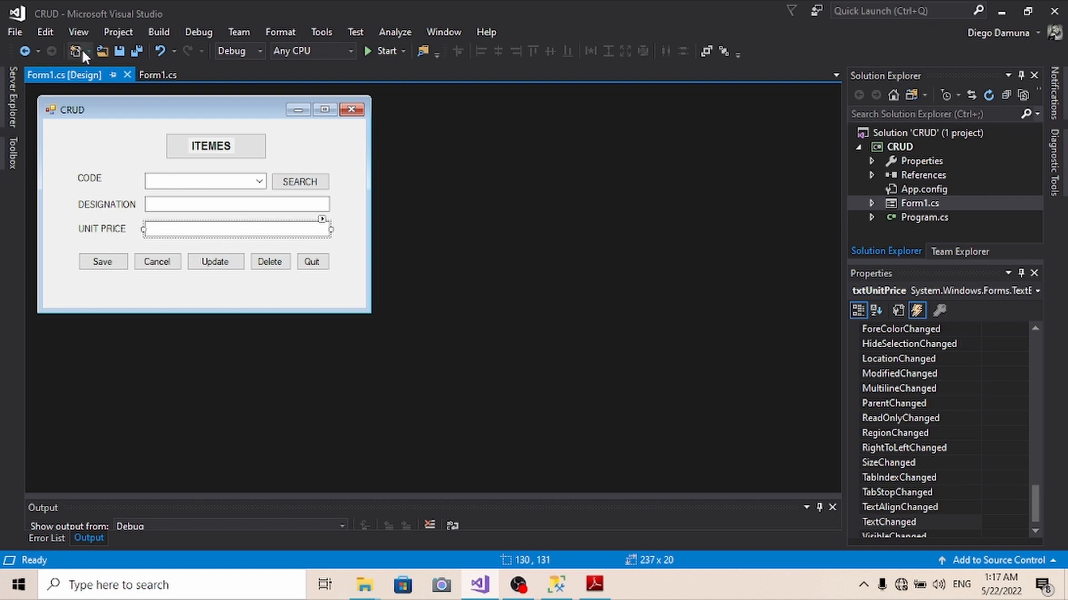
pyautogui.moveTo(148, 139)
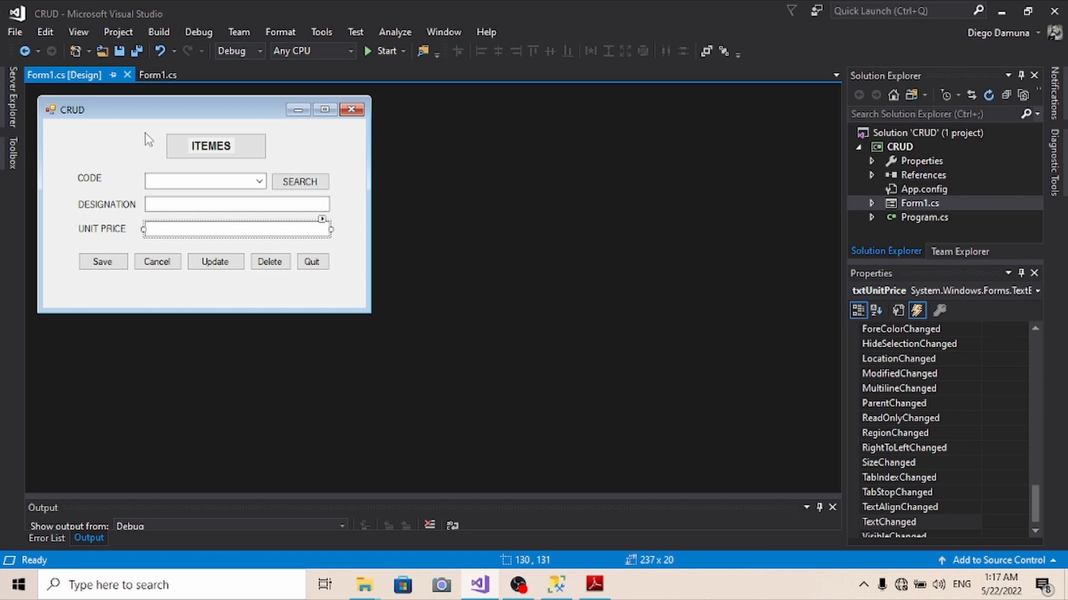
pyautogui.moveTo(182, 231)
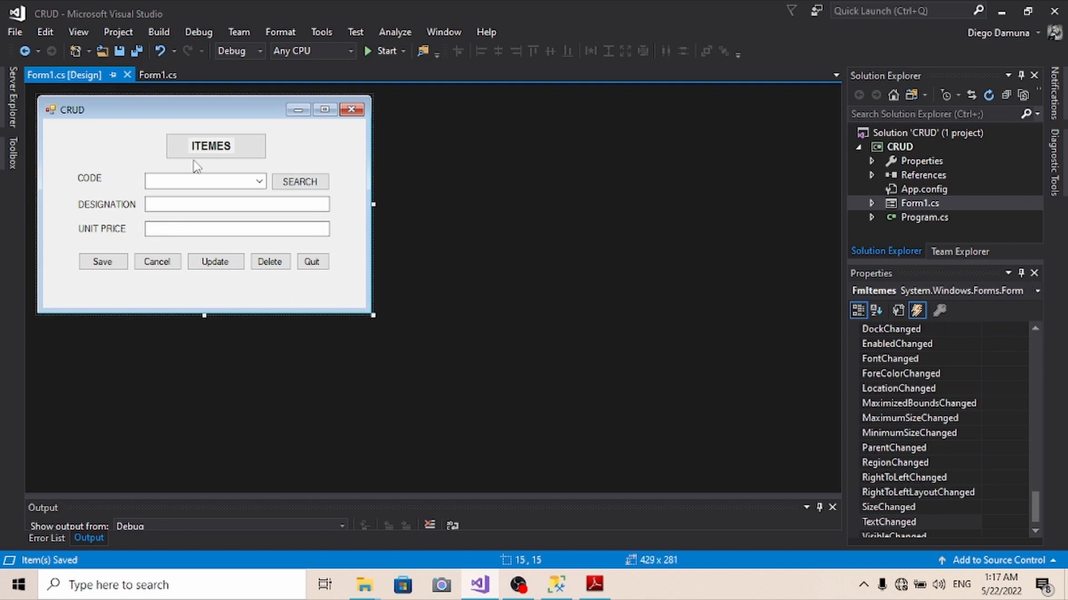
pyautogui.moveTo(655, 533)
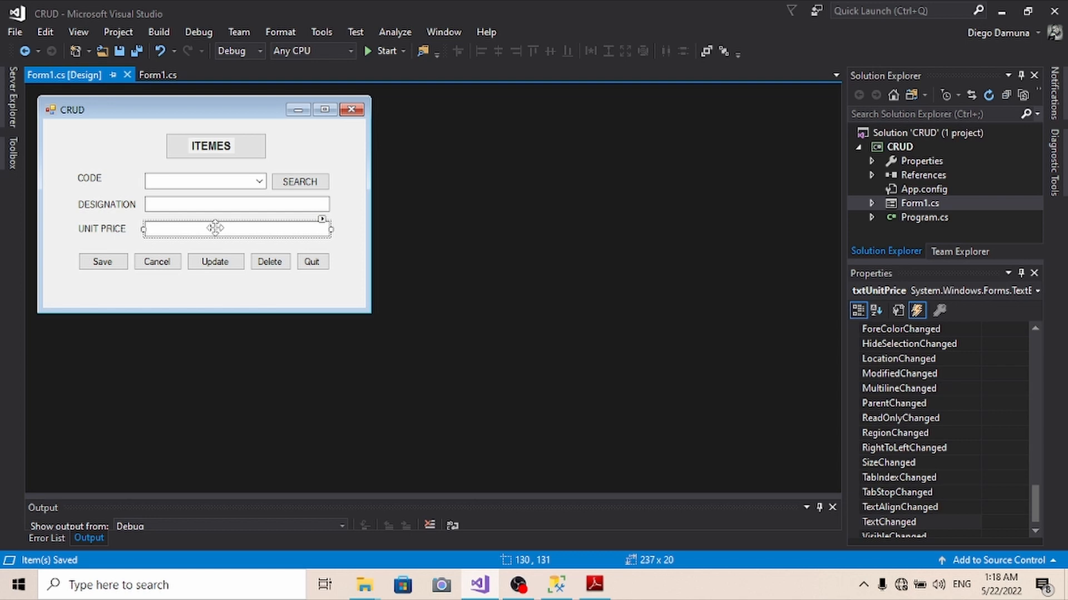
pyautogui.rightClick(215, 230)
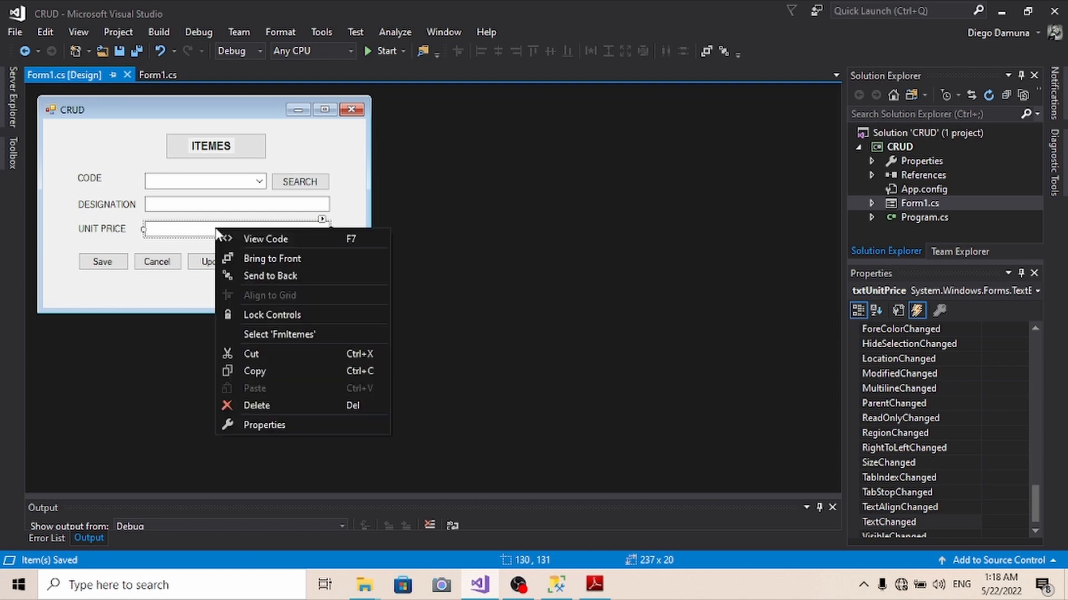
pyautogui.moveTo(284, 433)
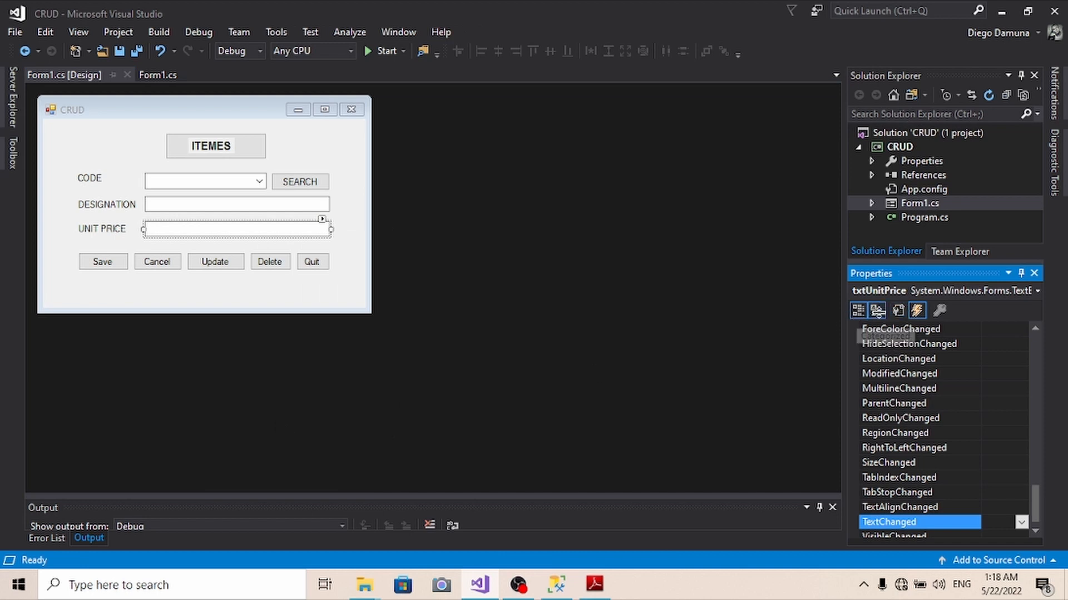
# - Open txtUnitPrice's Events list and generate an empty KeyPress handler
pyautogui.click(877, 310)
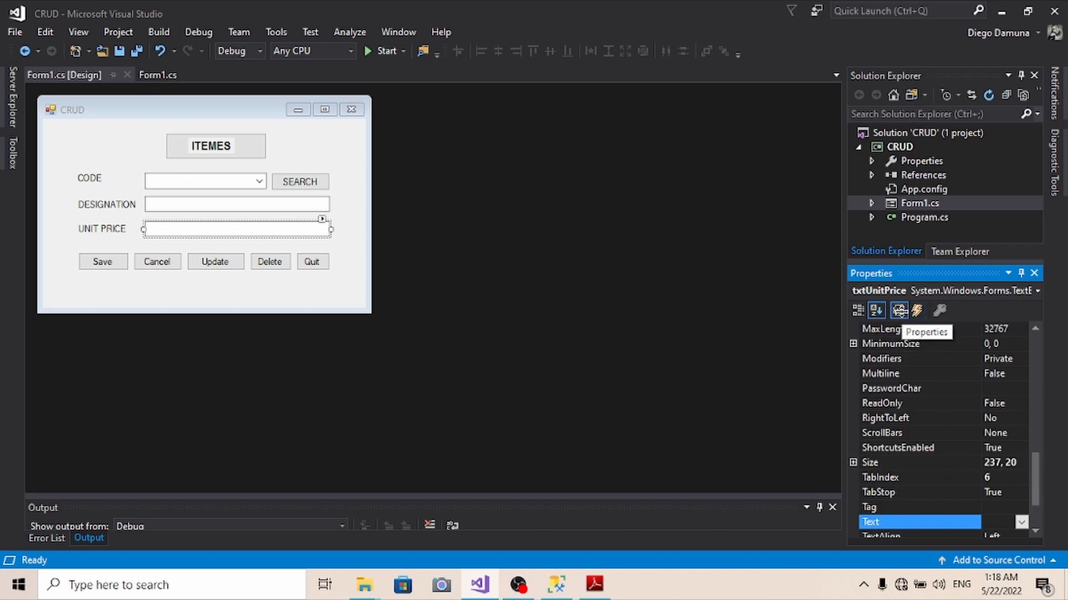
pyautogui.moveTo(897, 310)
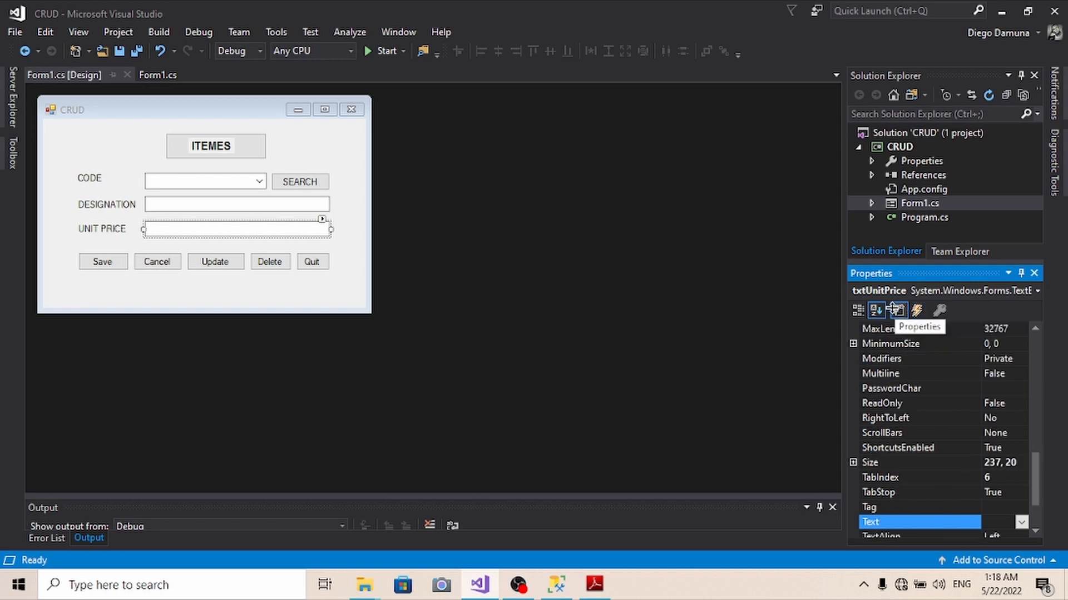
pyautogui.click(898, 310)
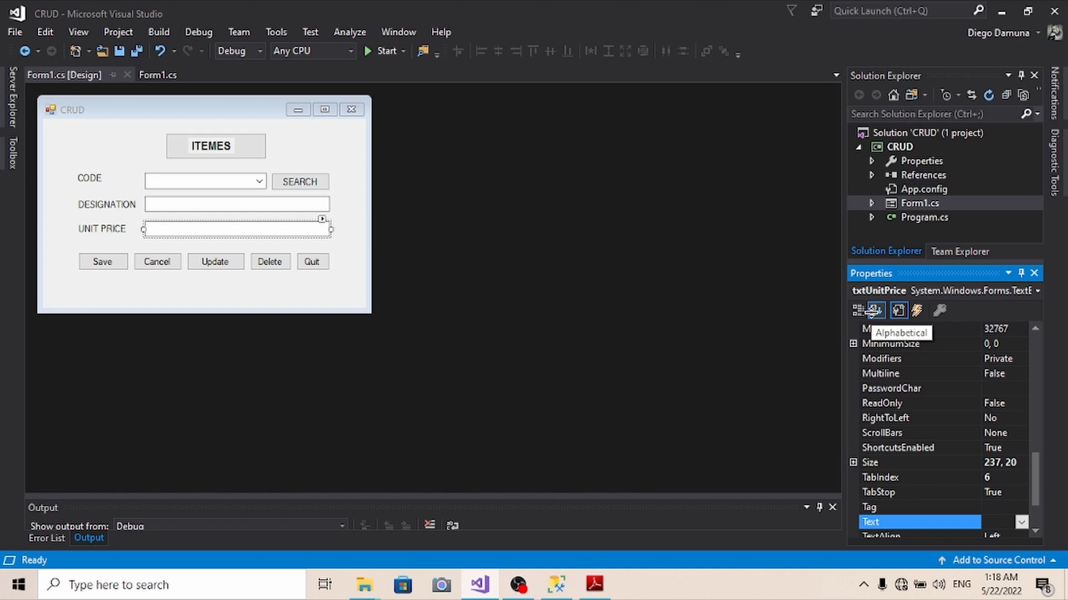
pyautogui.click(860, 311)
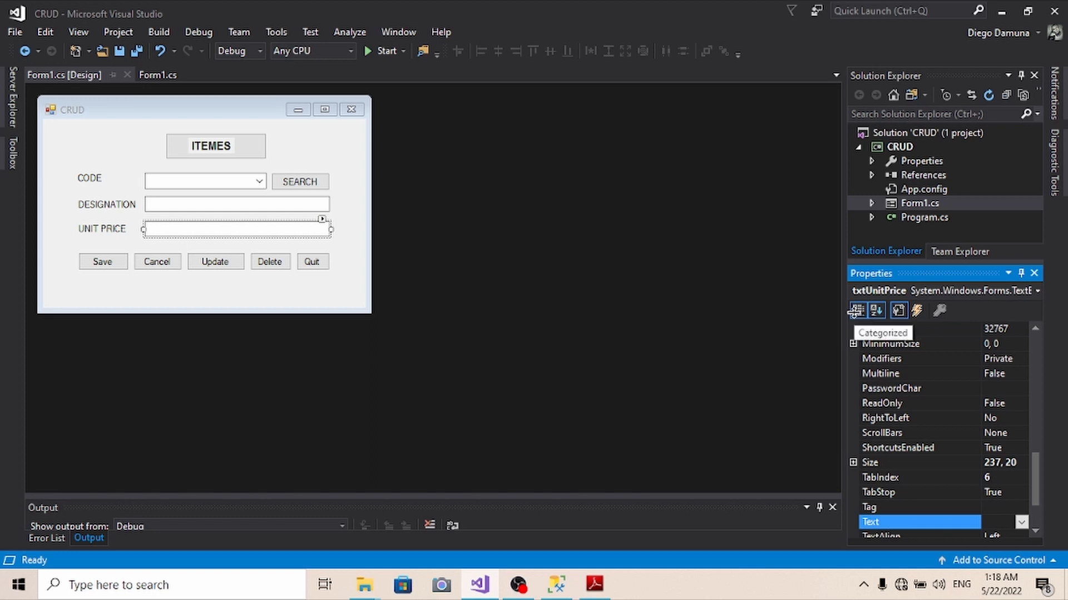
pyautogui.click(916, 310)
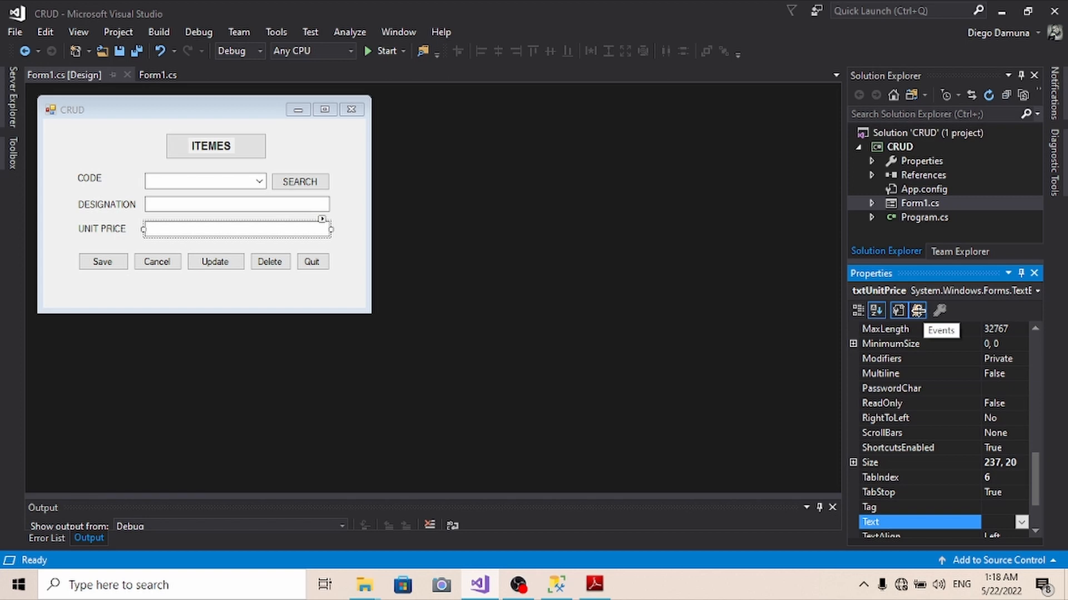
pyautogui.click(918, 310)
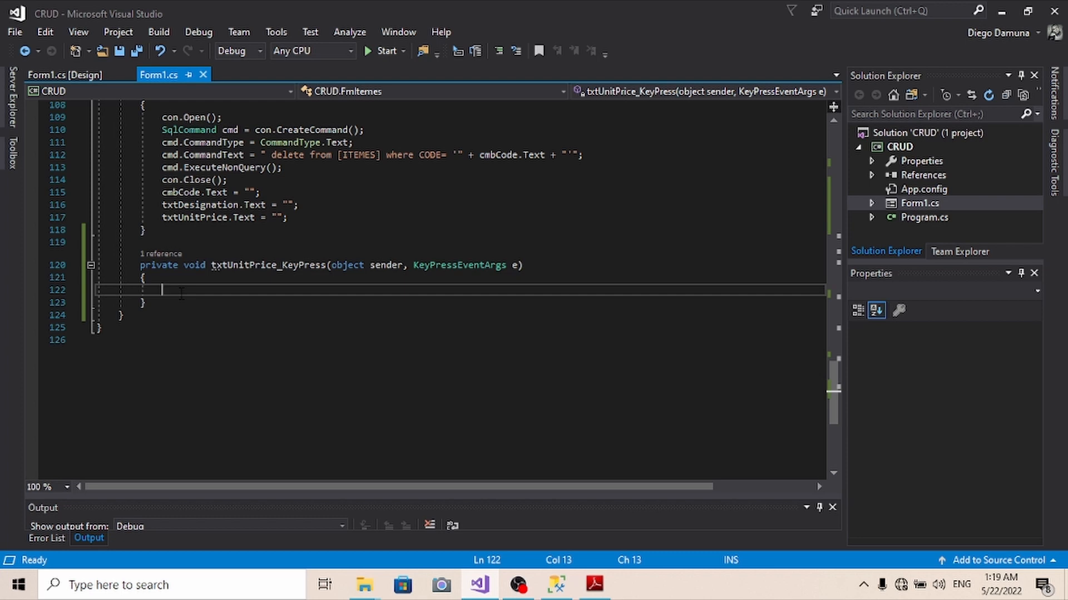
# - Save Form1.cs and switch to KeyPress.pdf in Adobe Reader
pyautogui.press('ctrl+s')
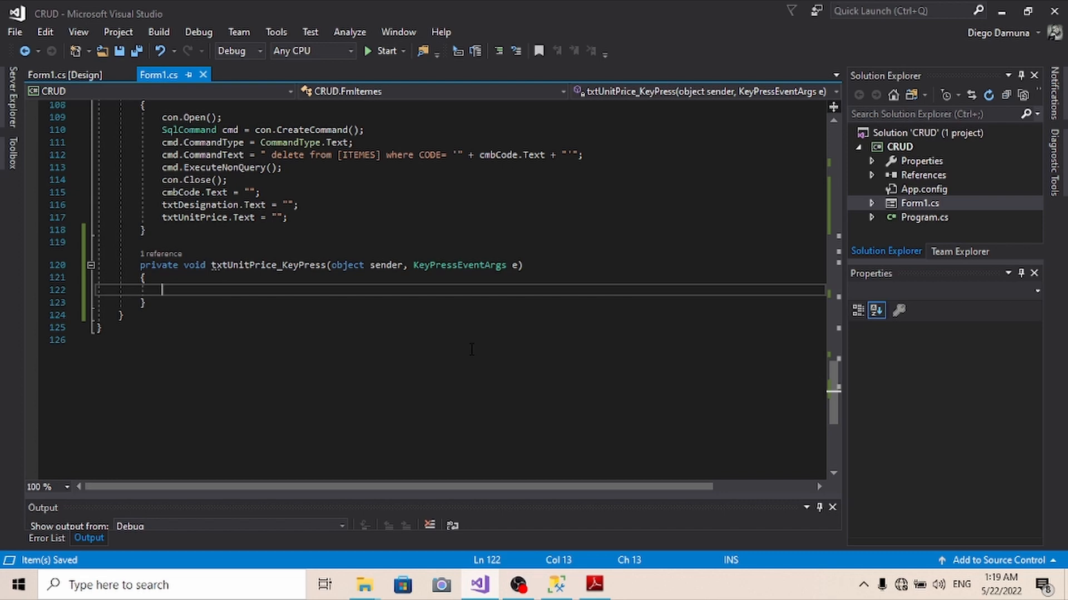
pyautogui.click(593, 585)
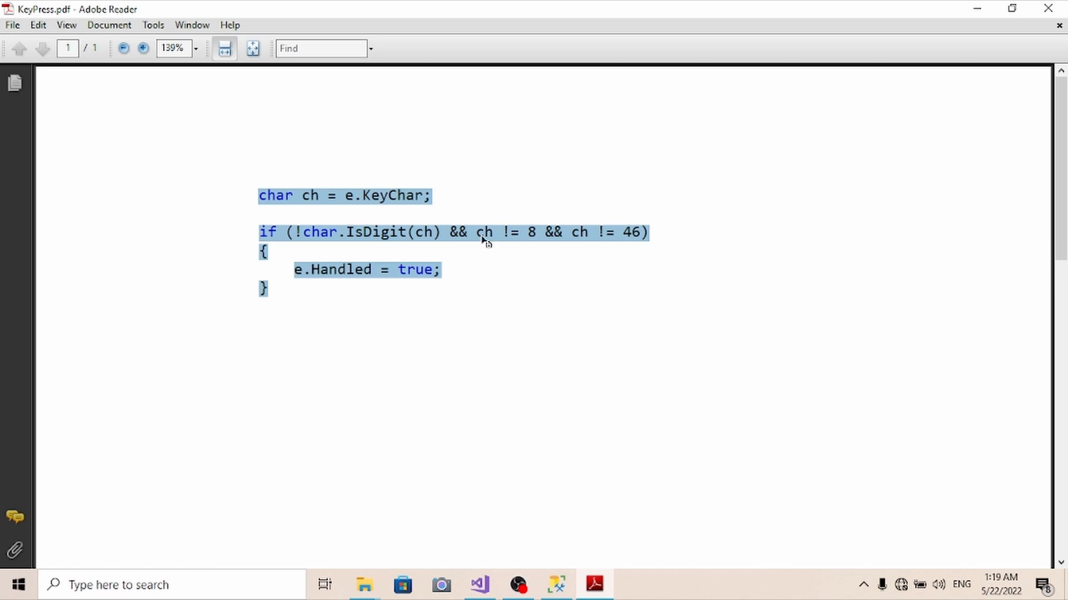
pyautogui.moveTo(683, 225)
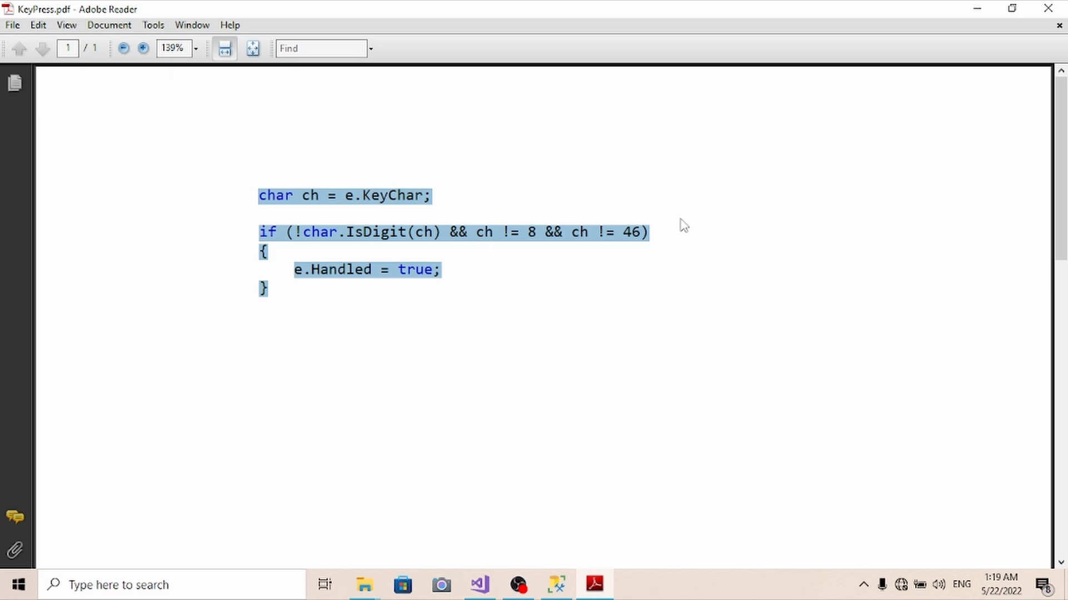
pyautogui.moveTo(967, 13)
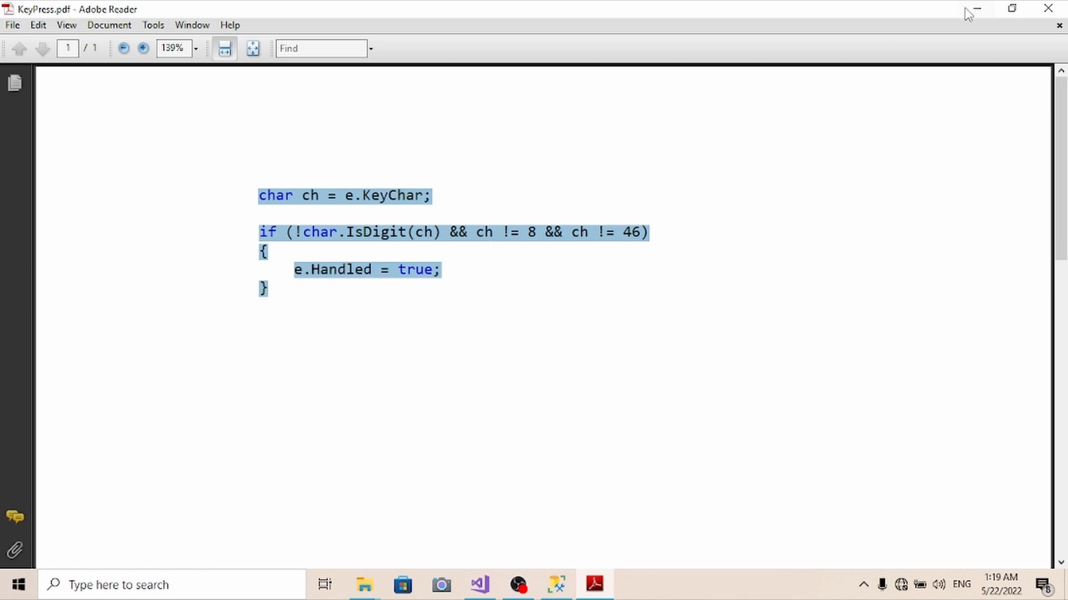
# - Add the digit-only check starting 'char ch = e.KeyChar;' to txtUnitPrice_KeyPress
pyautogui.click(478, 584)
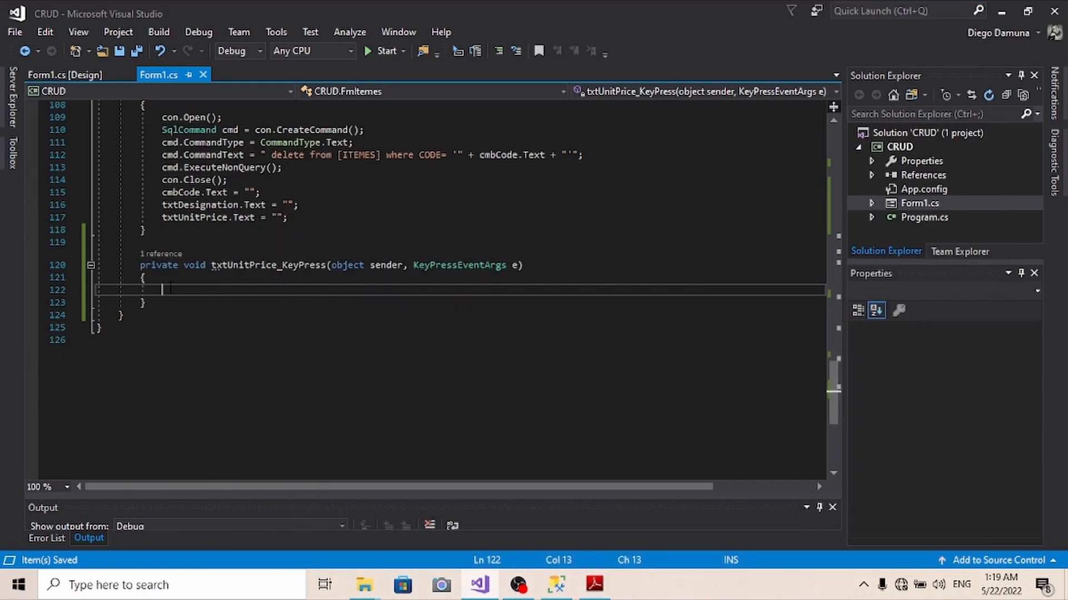
pyautogui.write('char ch = e.KeyChar;')
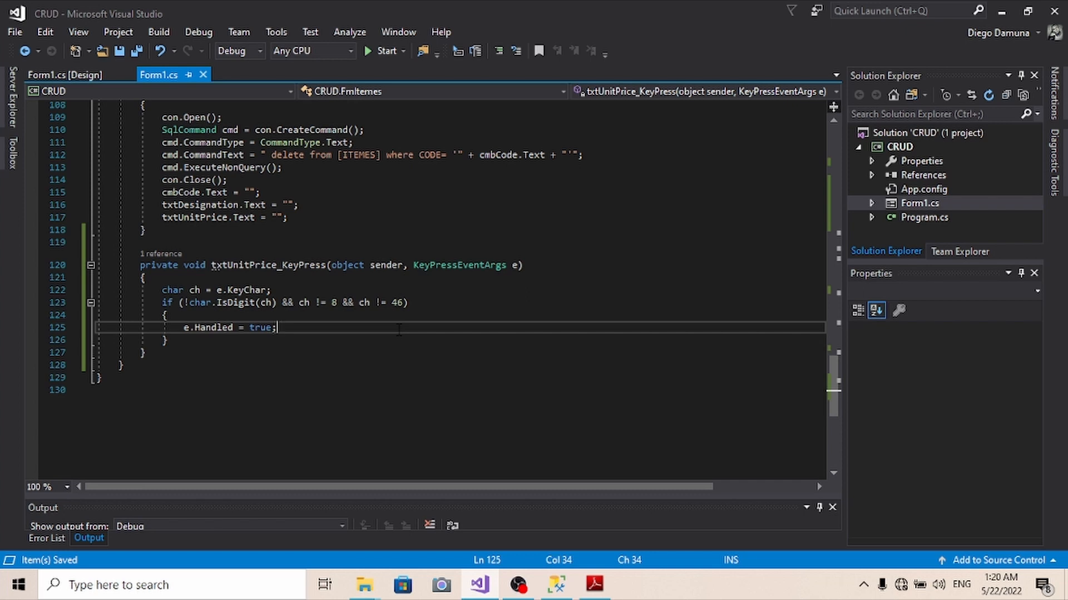
pyautogui.moveTo(379, 51)
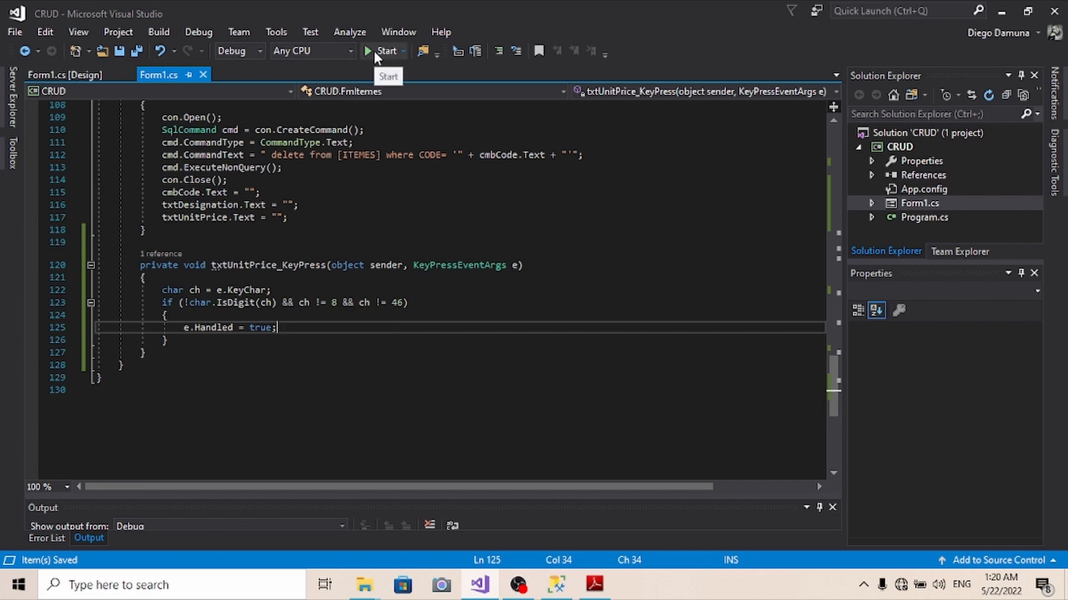
# - Run the CRUD app and enter item code CELL with designation CELLLPHONE
pyautogui.click(385, 51)
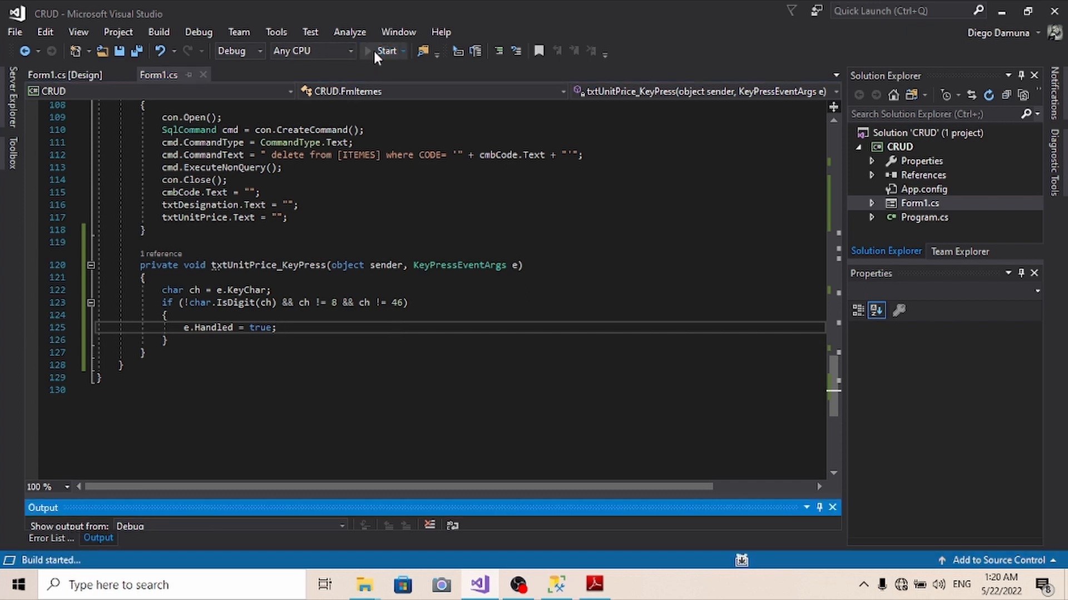
pyautogui.click(385, 51)
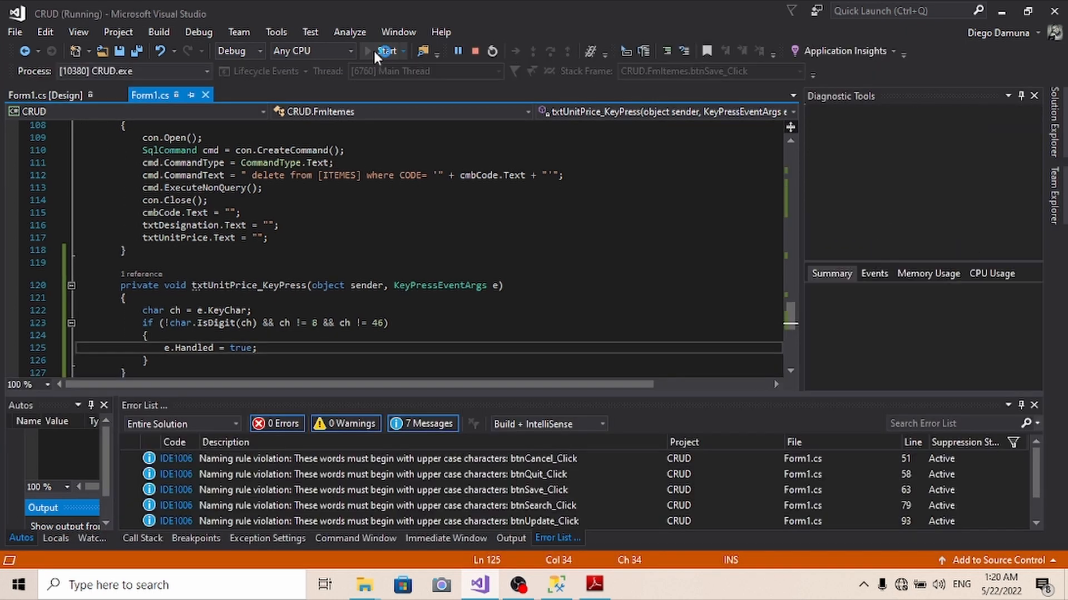
pyautogui.click(385, 51)
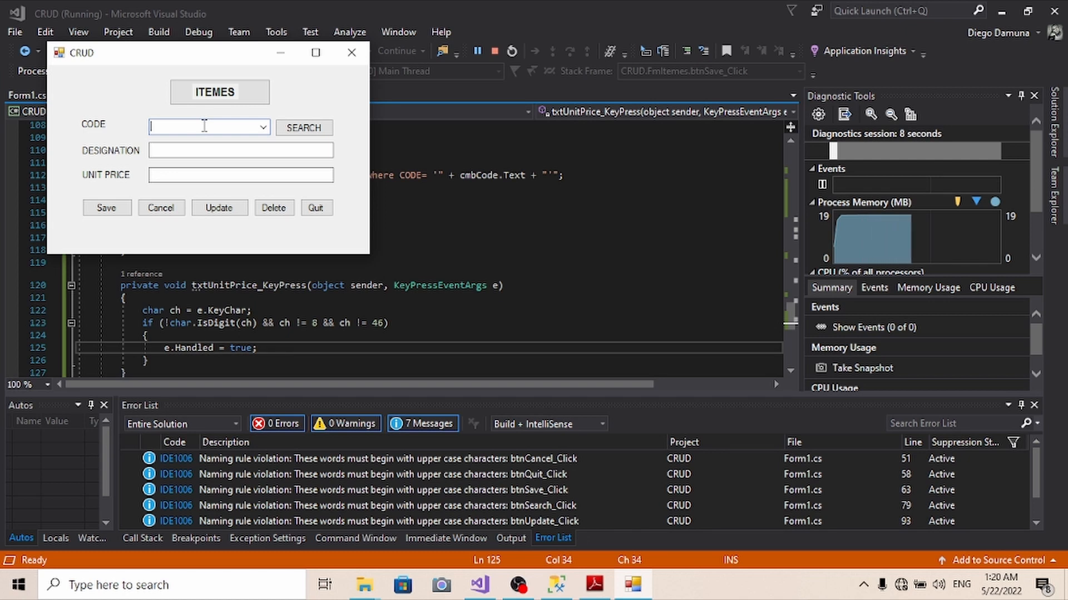
pyautogui.write('ph')
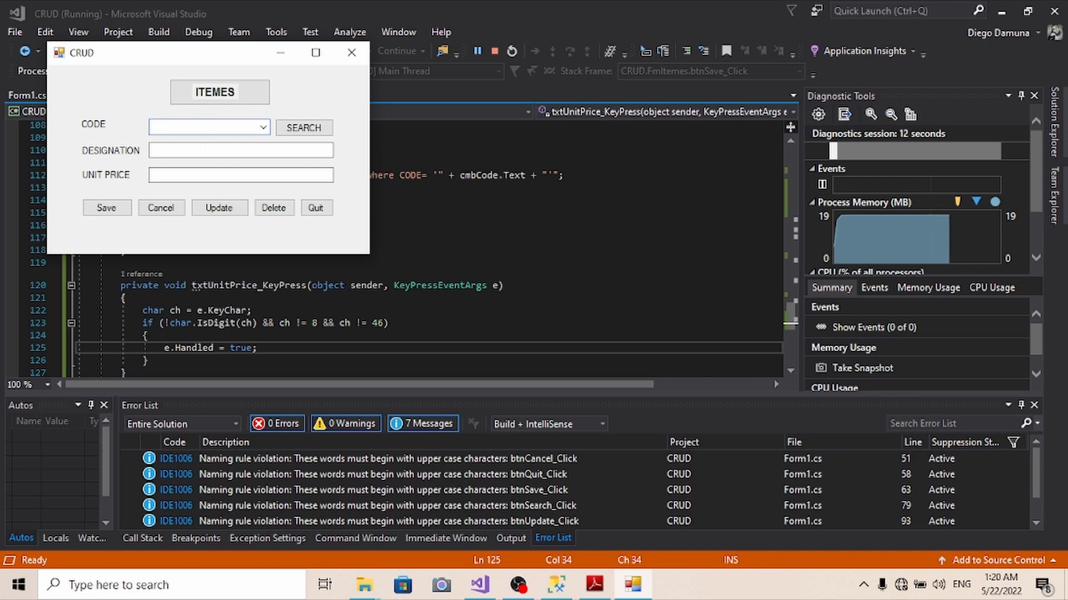
pyautogui.write('PH')
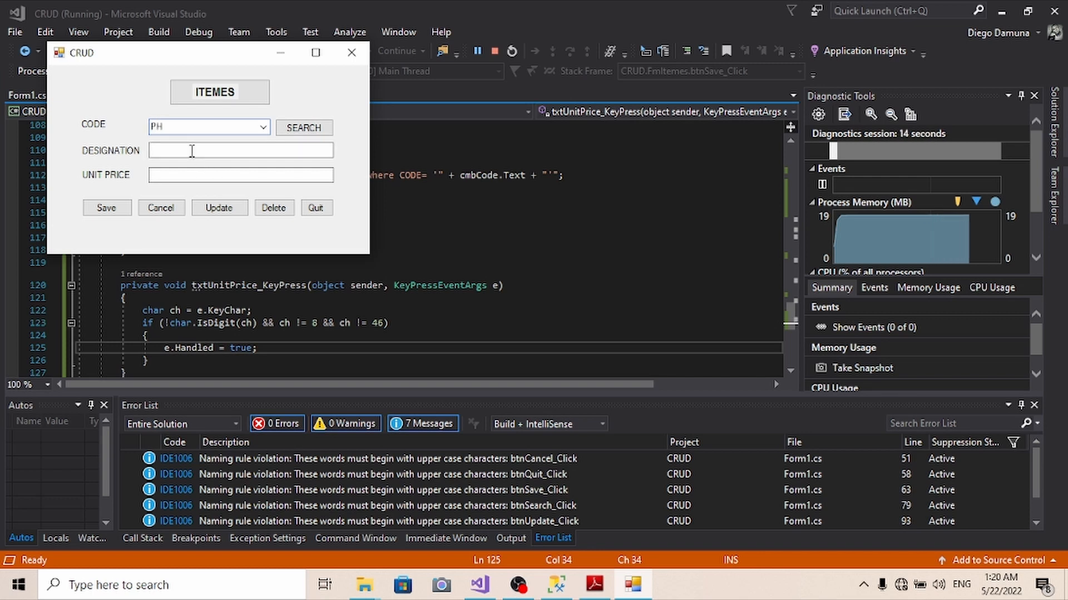
pyautogui.write('CELL')
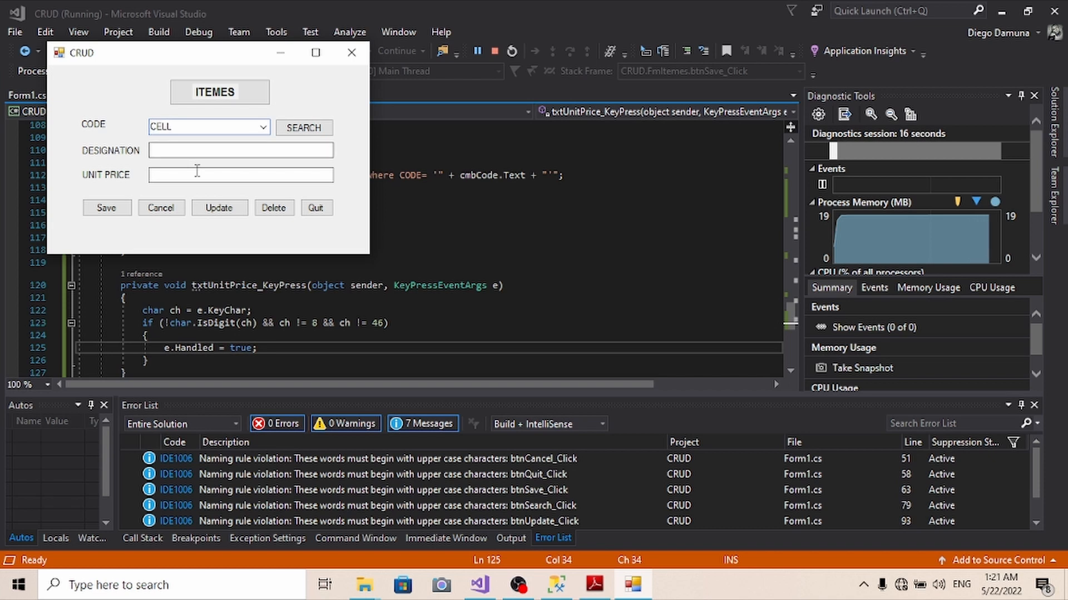
pyautogui.write('CELLLPGONE')
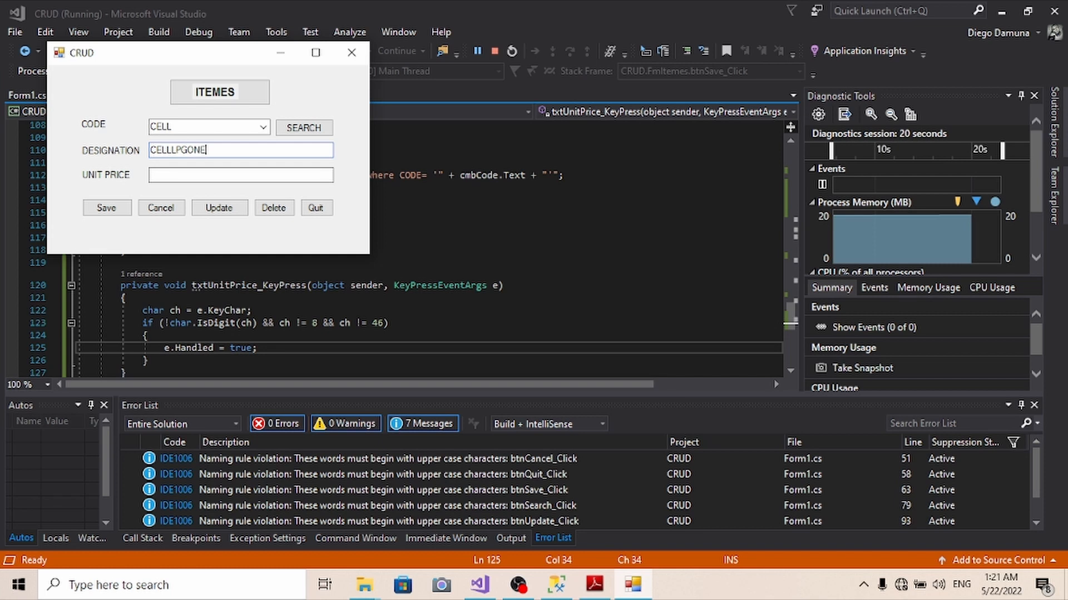
pyautogui.press('Backspace')
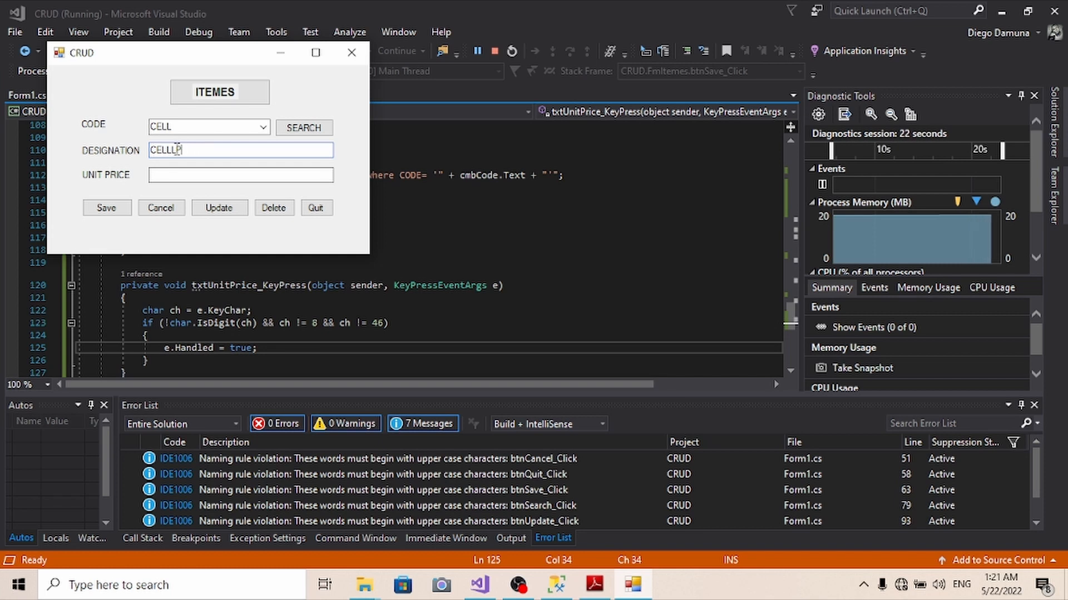
pyautogui.write('HONE')
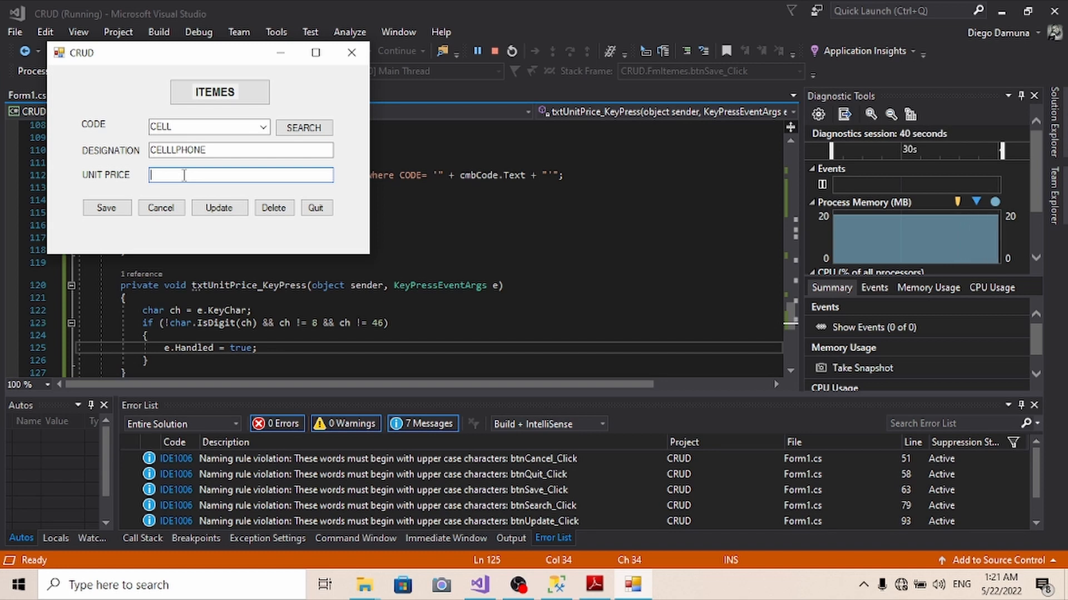
pyautogui.write('0')
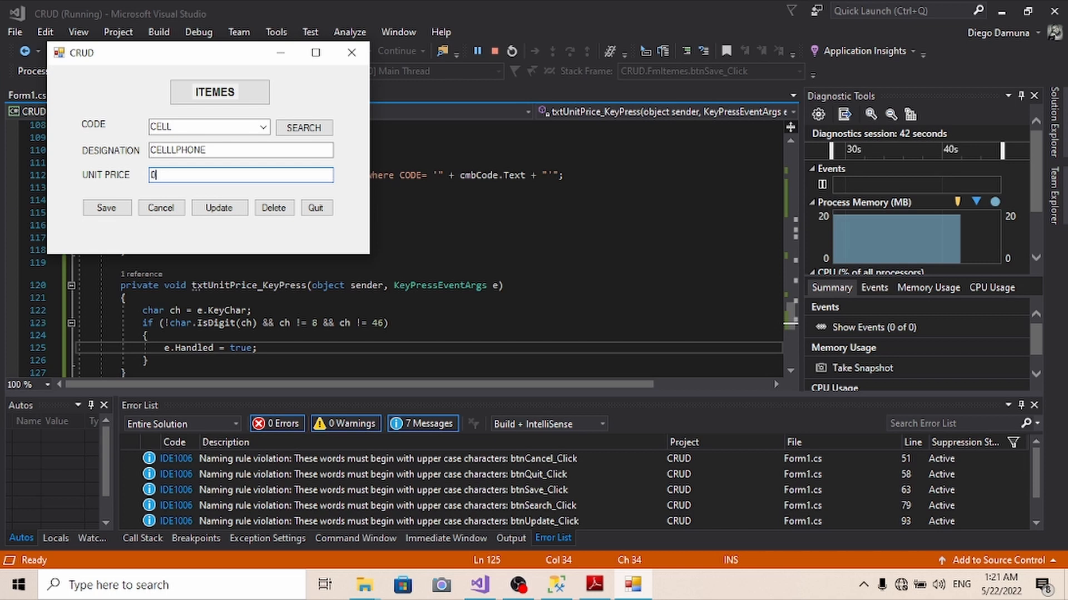
pyautogui.press('Backspace')
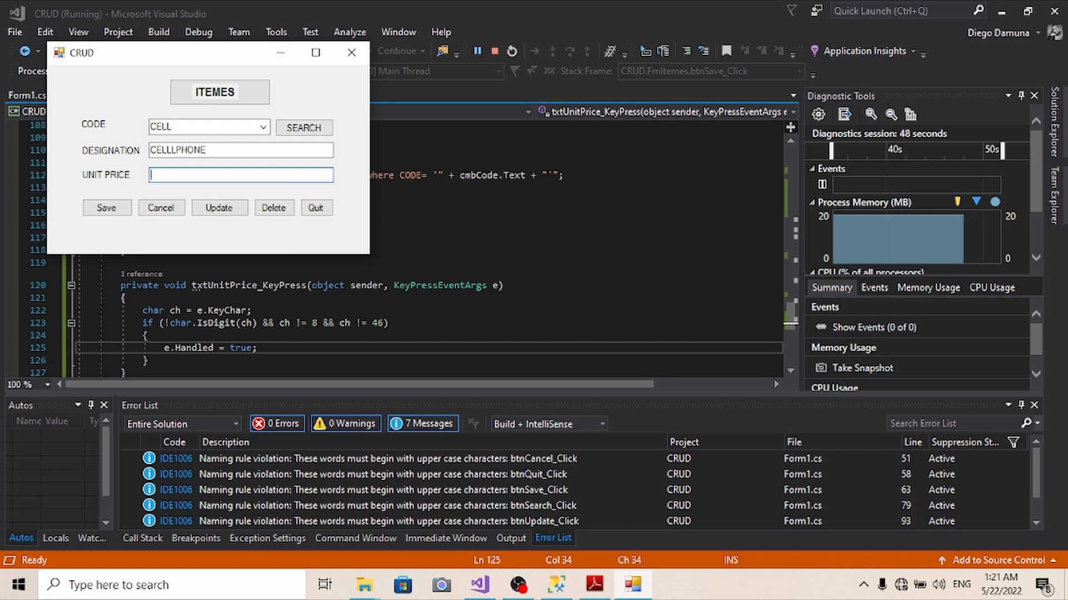
pyautogui.write('1234567890')
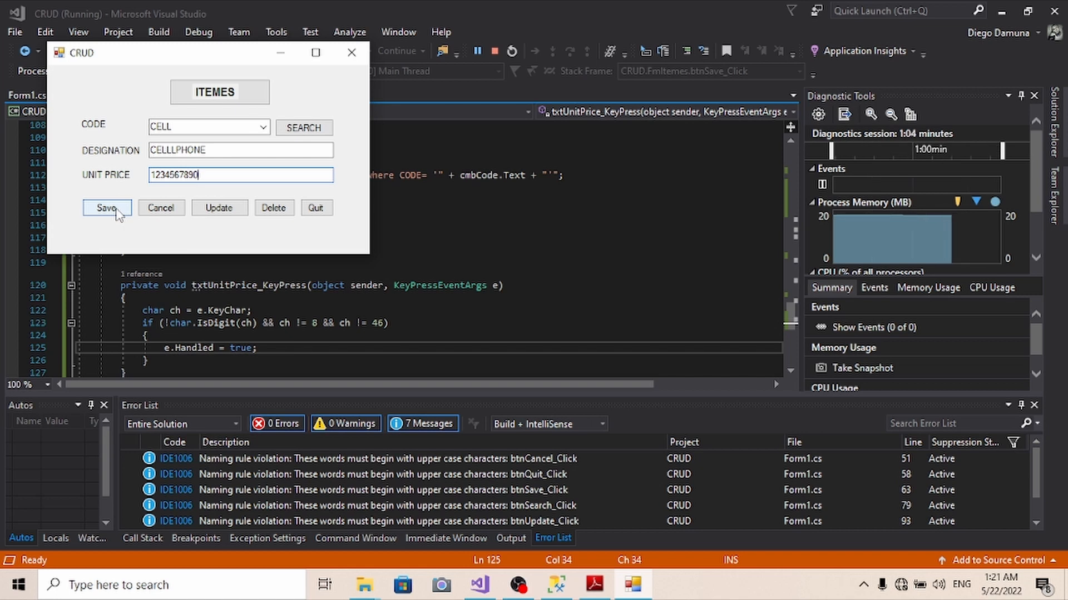
pyautogui.click(107, 207)
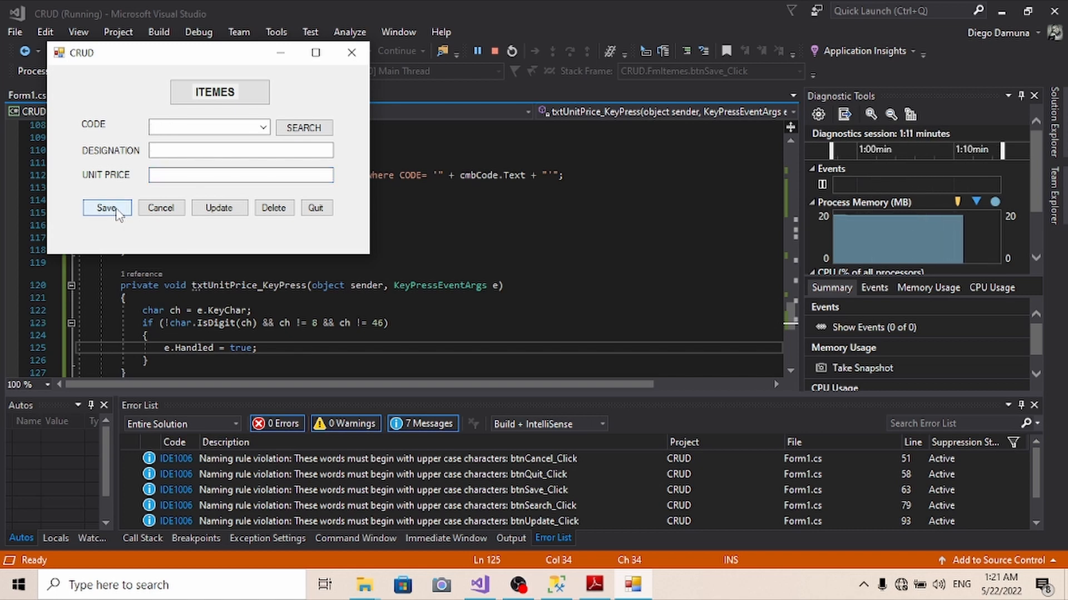